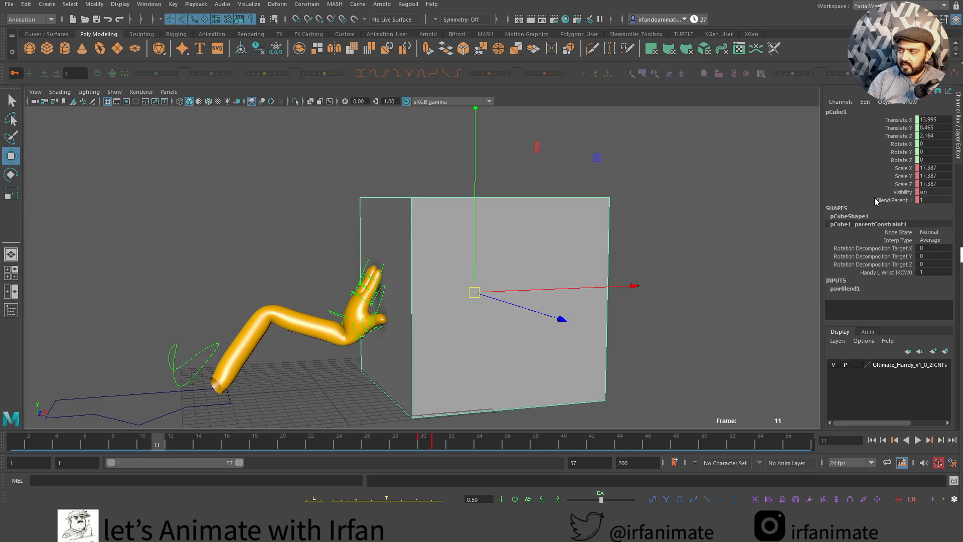
mouse_move(688, 239)
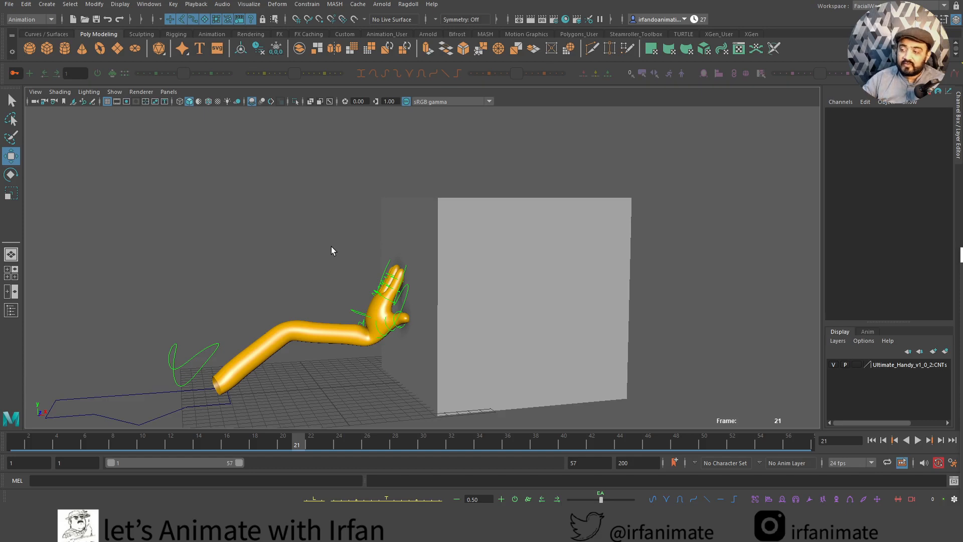
Move the wrist control to see that the box follows the hand, then stop playback
left_click(373, 335)
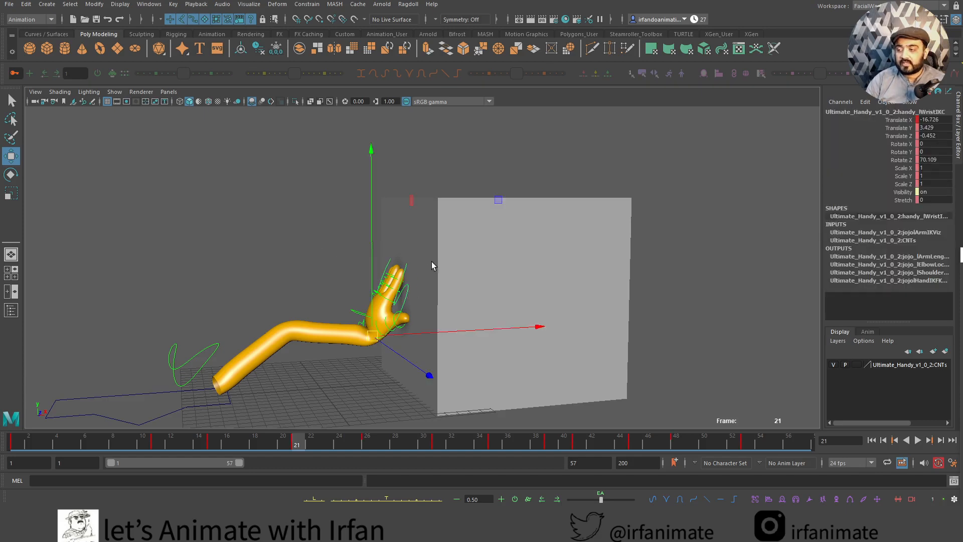
mouse_move(407, 306)
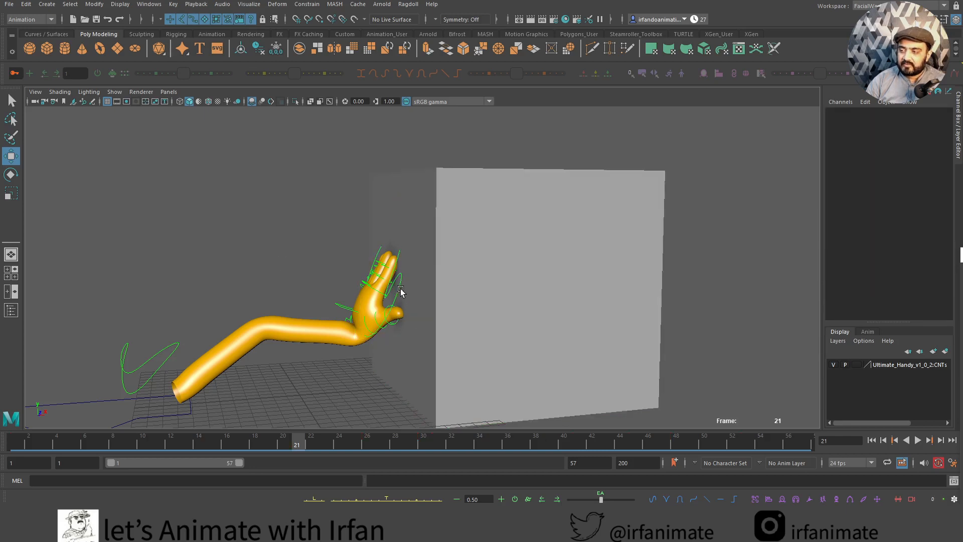
left_click(348, 289)
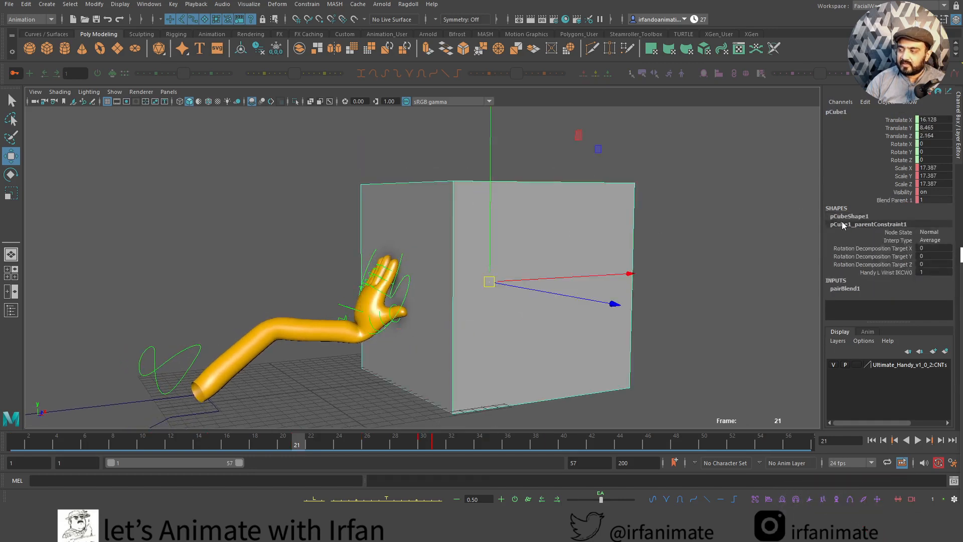
left_click(338, 441)
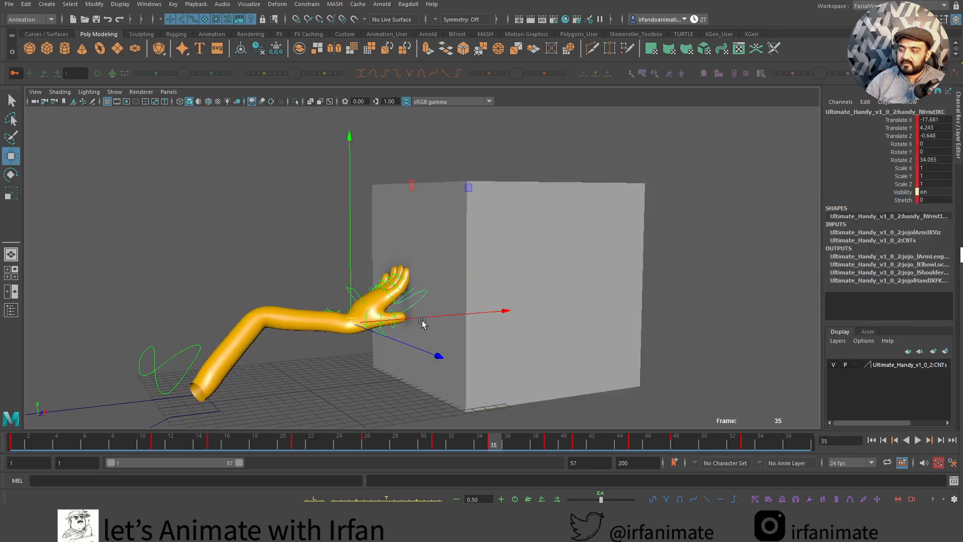
left_click_drag(422, 324, 302, 293)
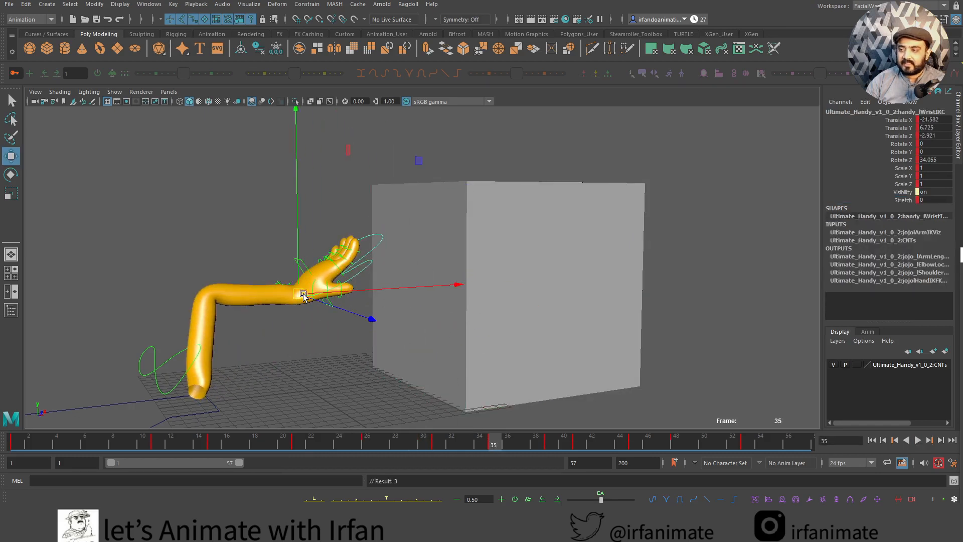
left_click(436, 443)
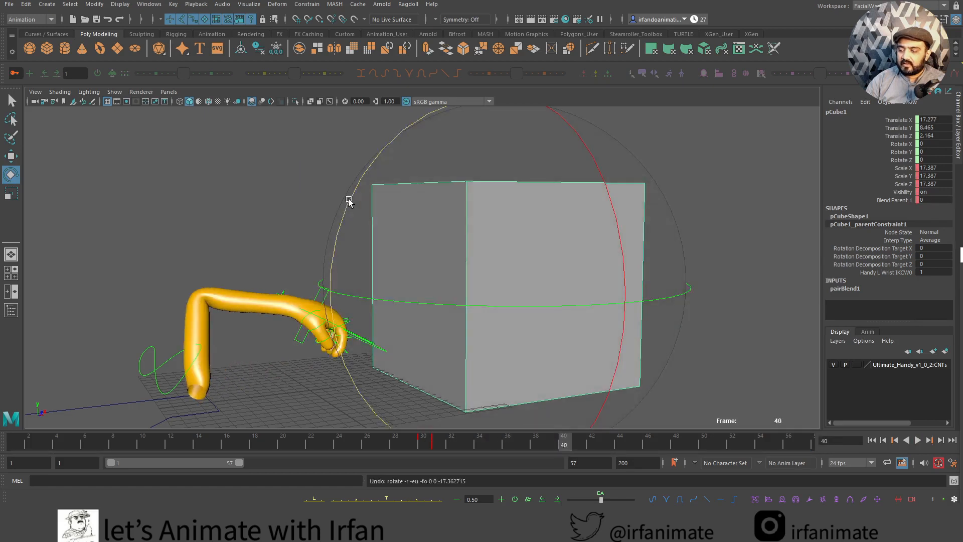
left_click(336, 331)
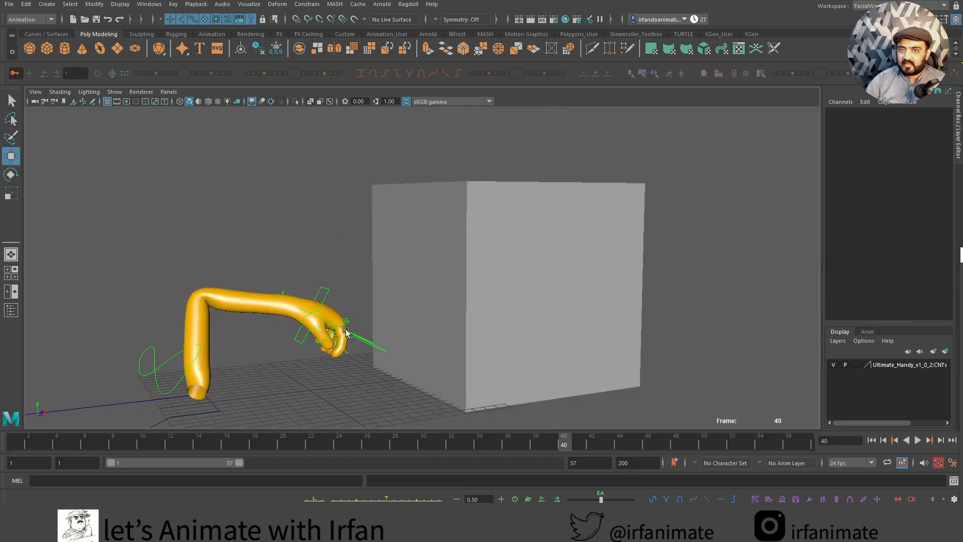
left_click(501, 282)
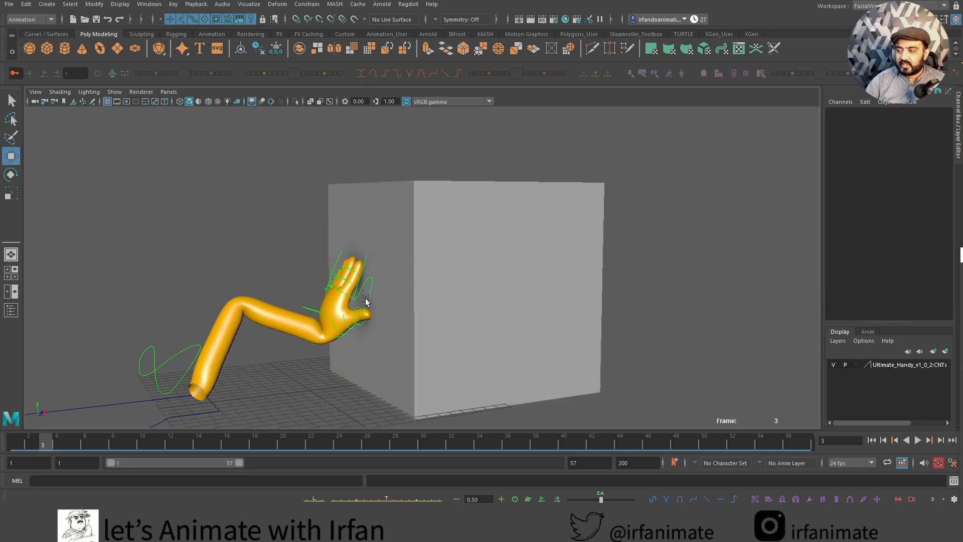
left_click(156, 441)
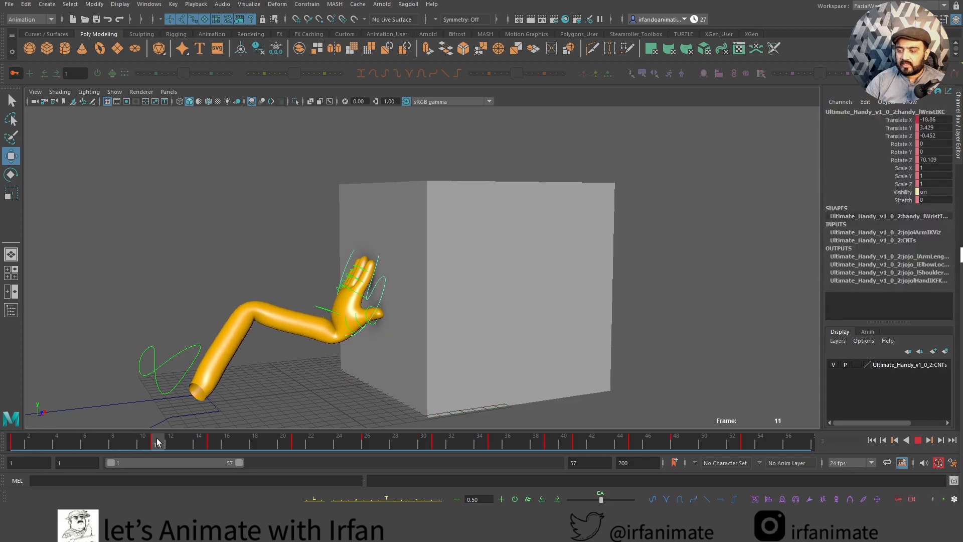
left_click(339, 328)
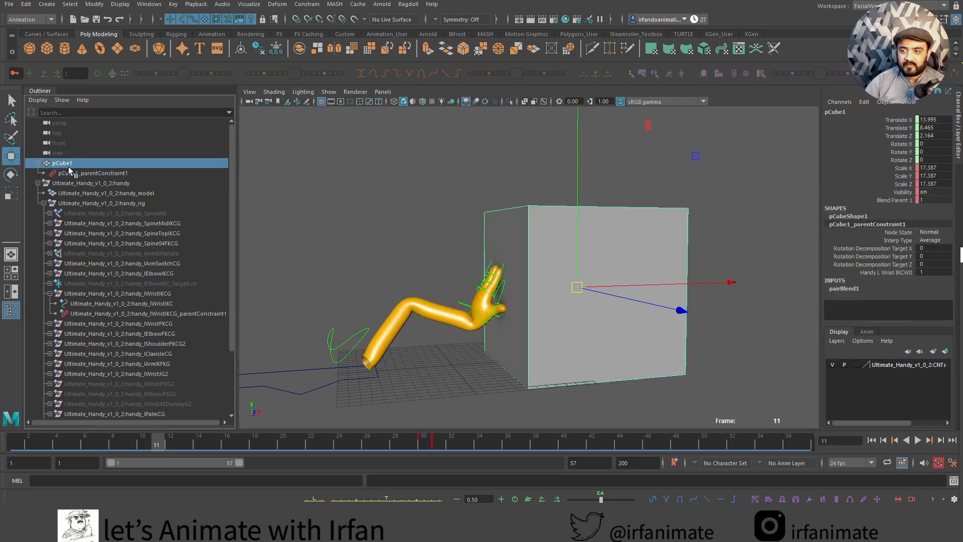
Select pCube1_parentConstraint1 under pCube1 in the Outliner and delete it
left_click(97, 172)
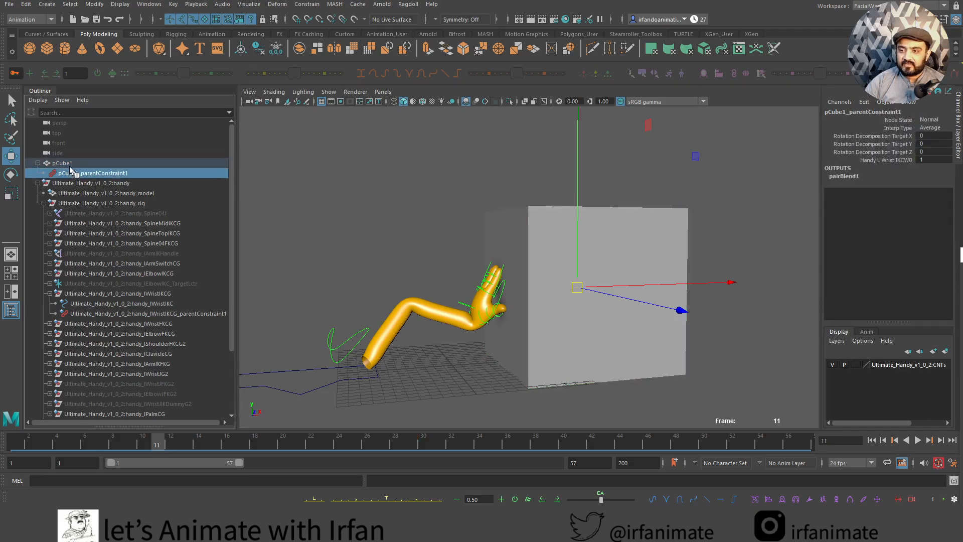
left_click(61, 163)
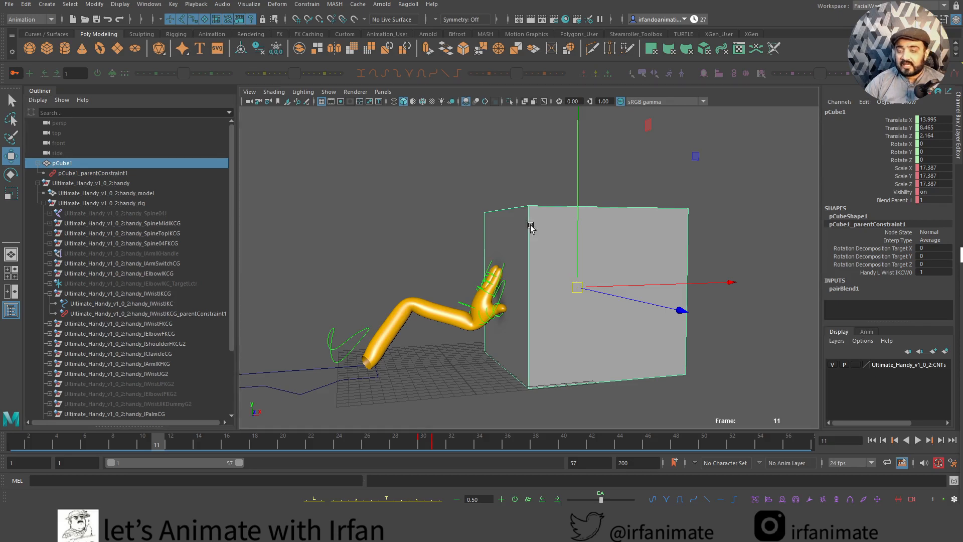
mouse_move(528, 222)
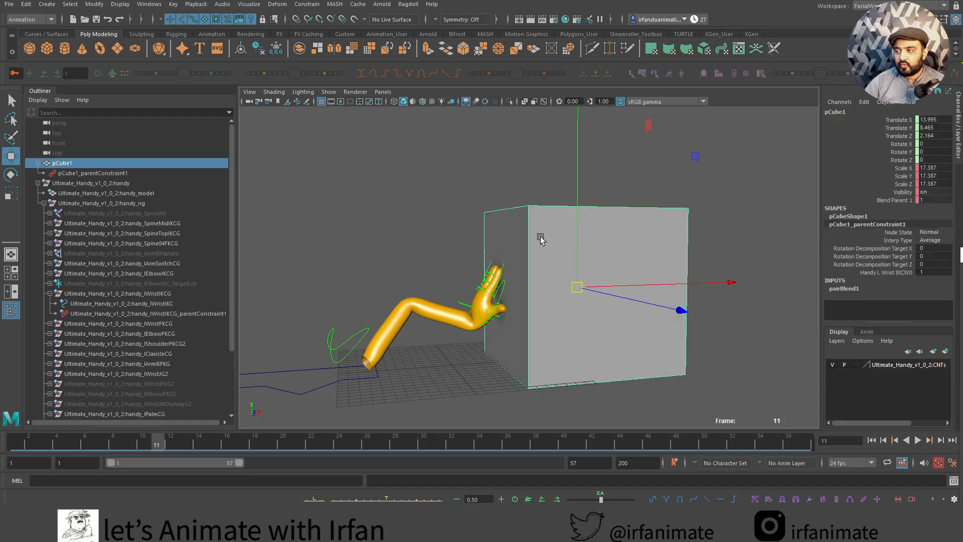
left_click(92, 172)
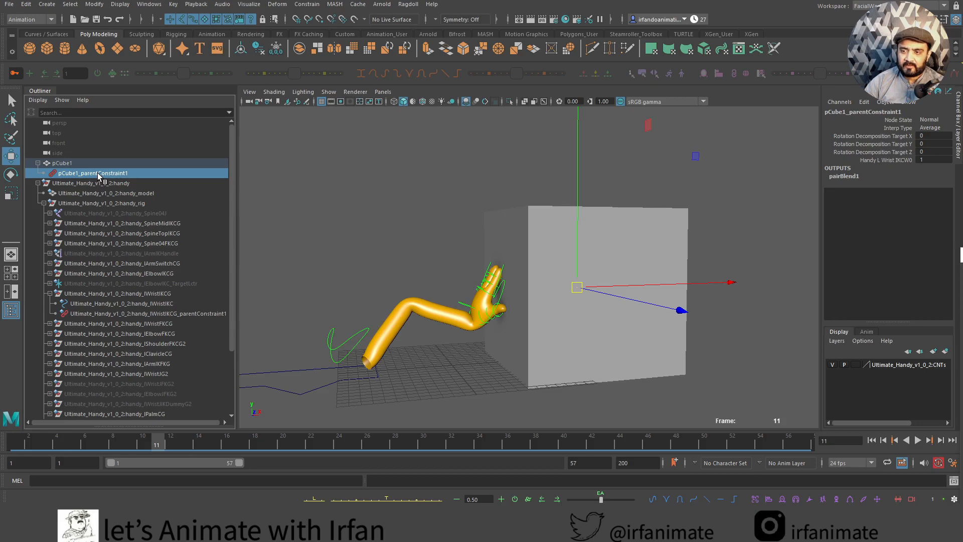
left_click(61, 163)
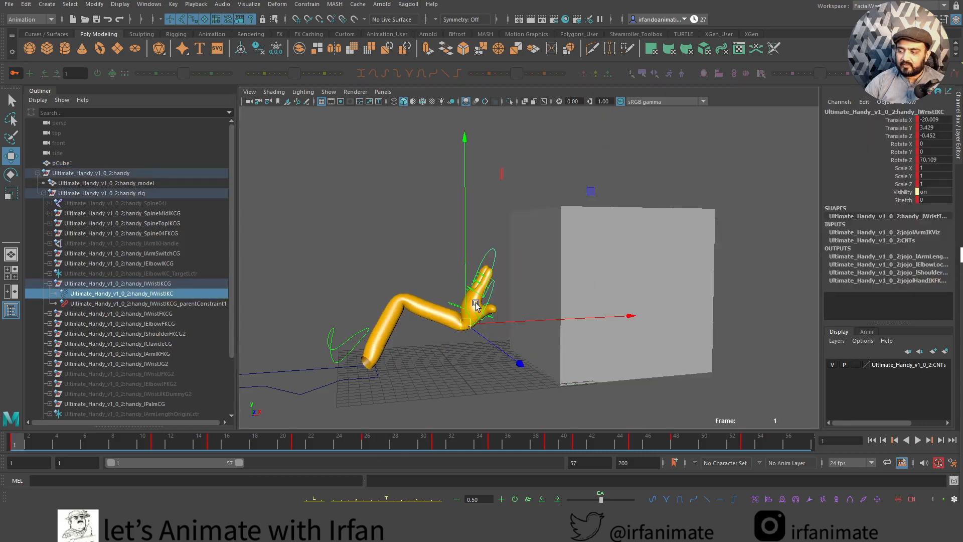
left_click(352, 441)
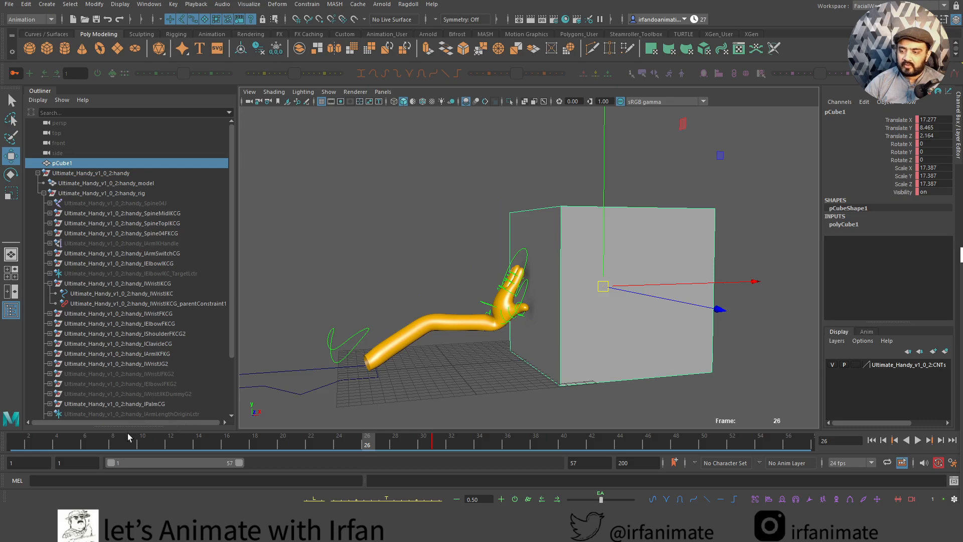
Rename the empty null to BoxCntrl
left_click(871, 440)
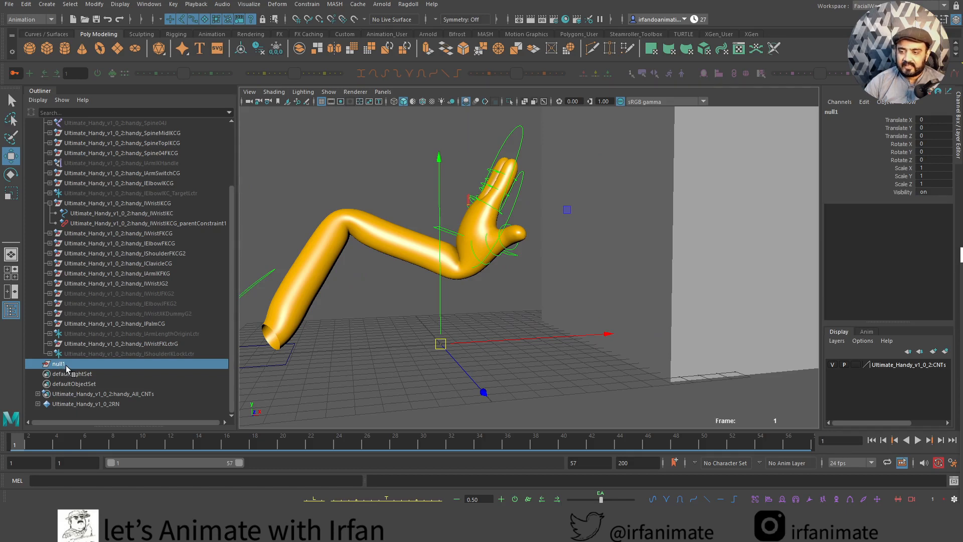
double_click(60, 363)
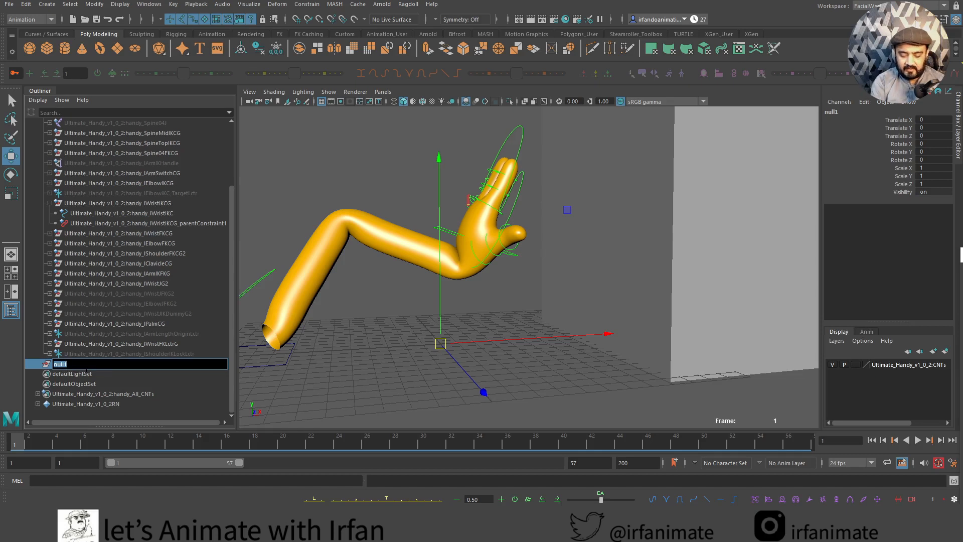
type("BoxCnt")
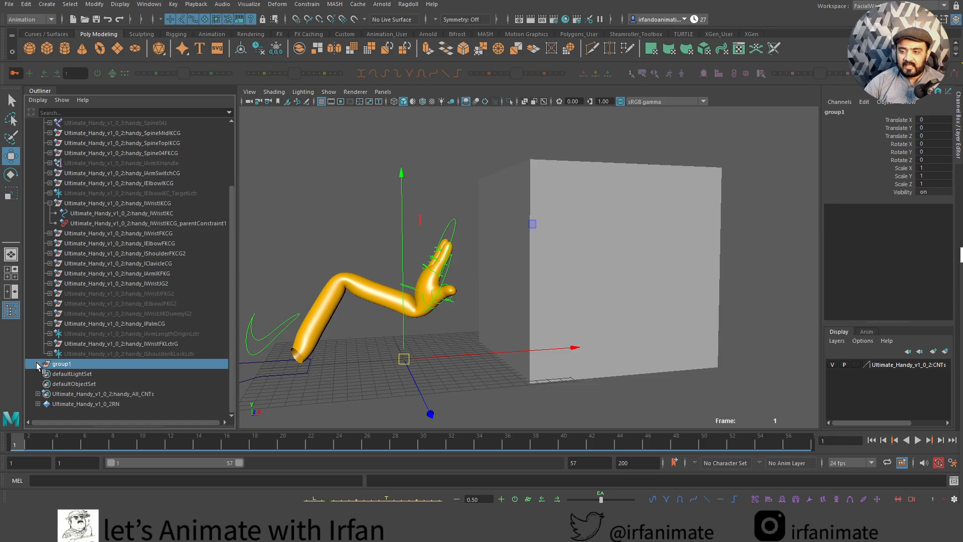
Rename the new group above BoxCntrl to BoxParent and check the hierarchy
left_click(38, 364)
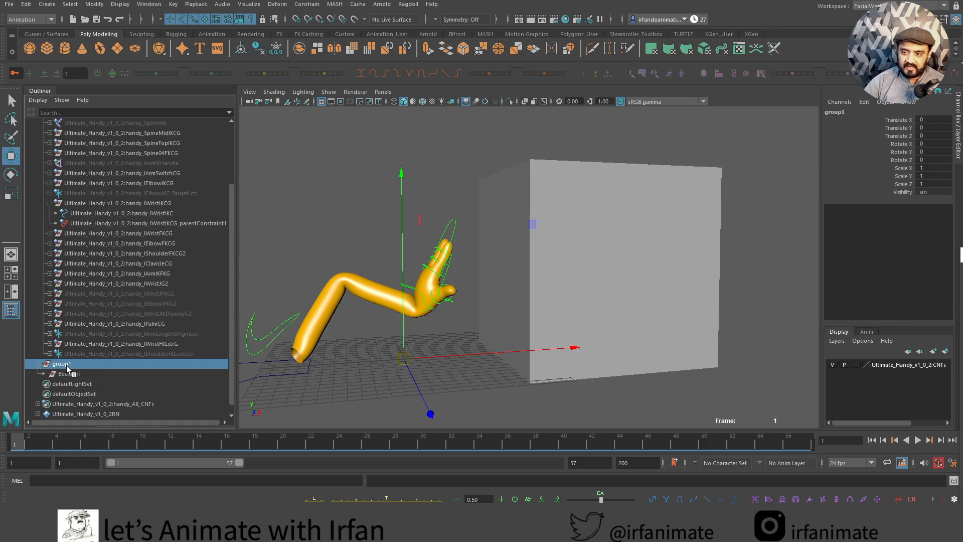
double_click(62, 364)
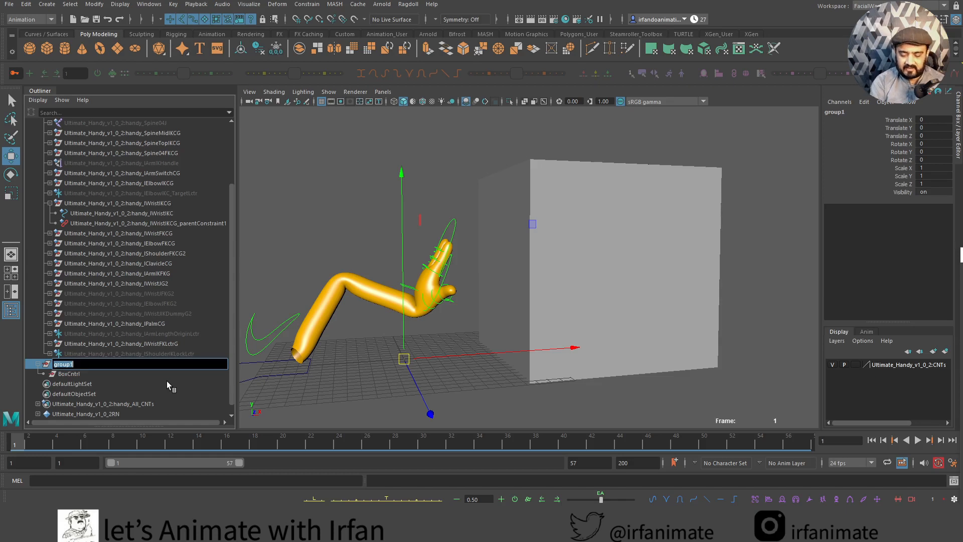
type("B")
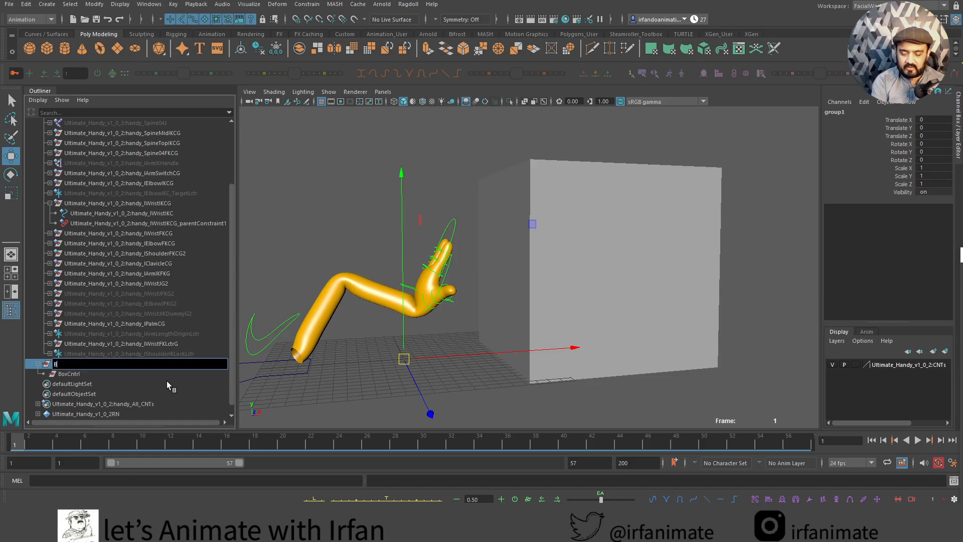
key("enter")
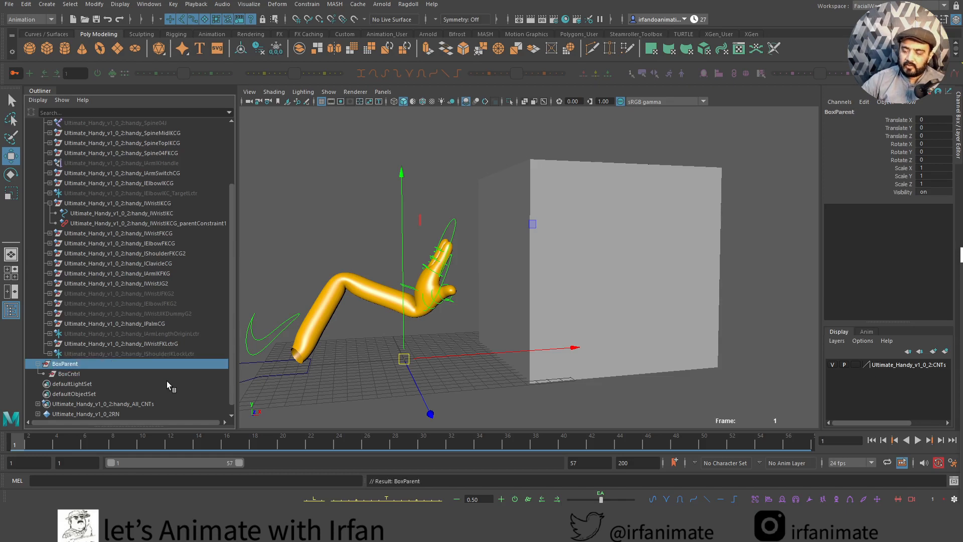
left_click(69, 374)
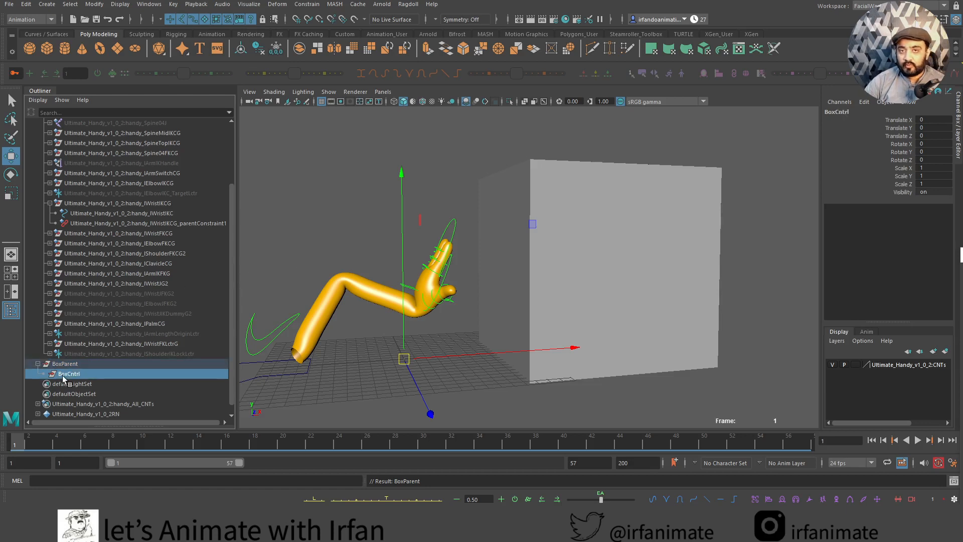
left_click(64, 363)
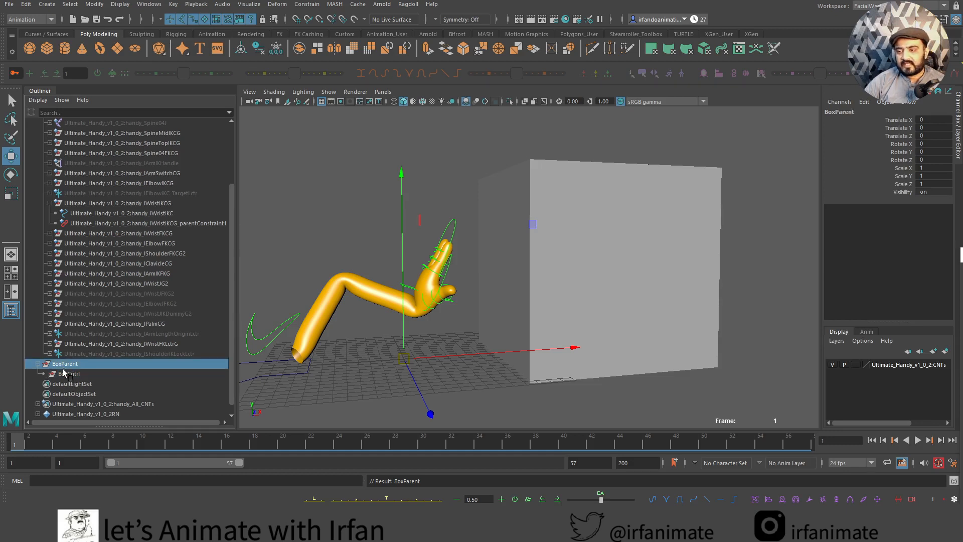
left_click(67, 373)
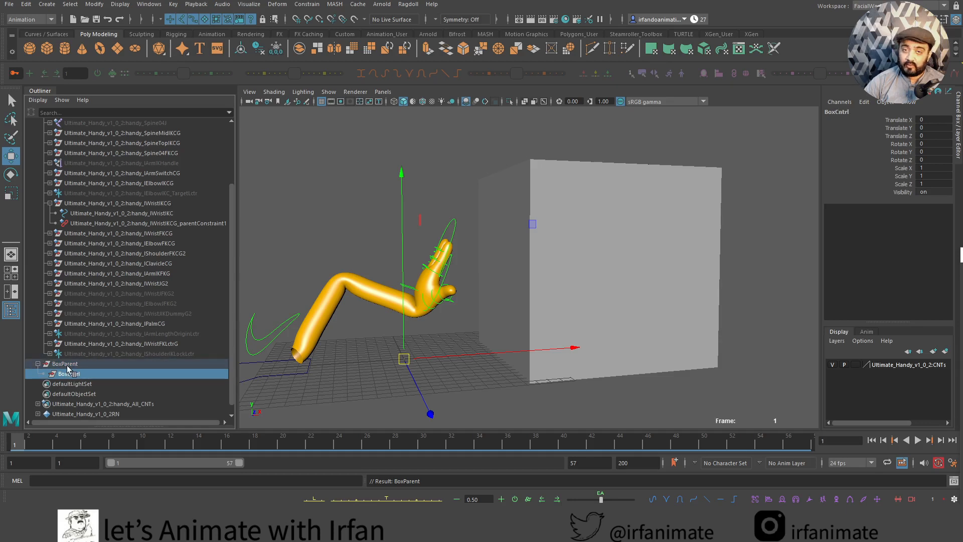
left_click(63, 364)
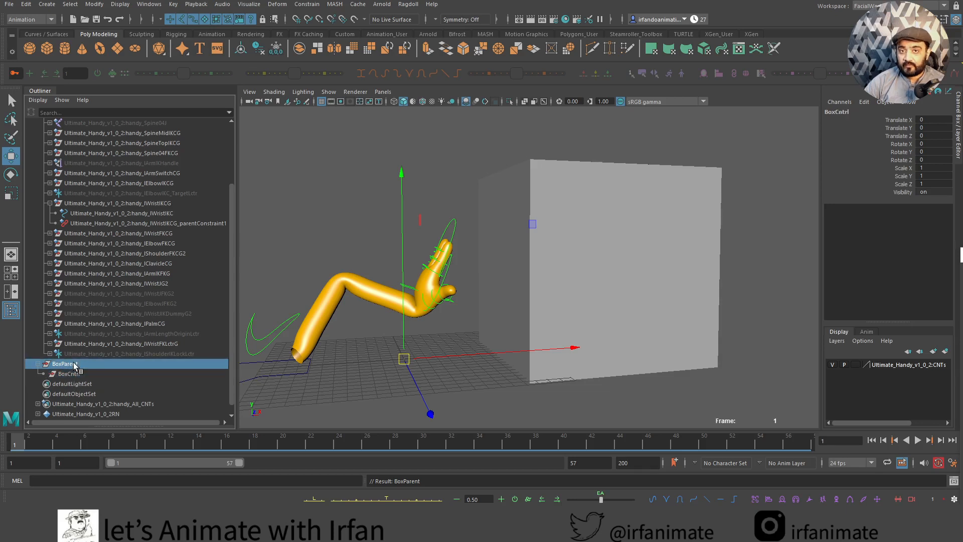
mouse_move(92, 372)
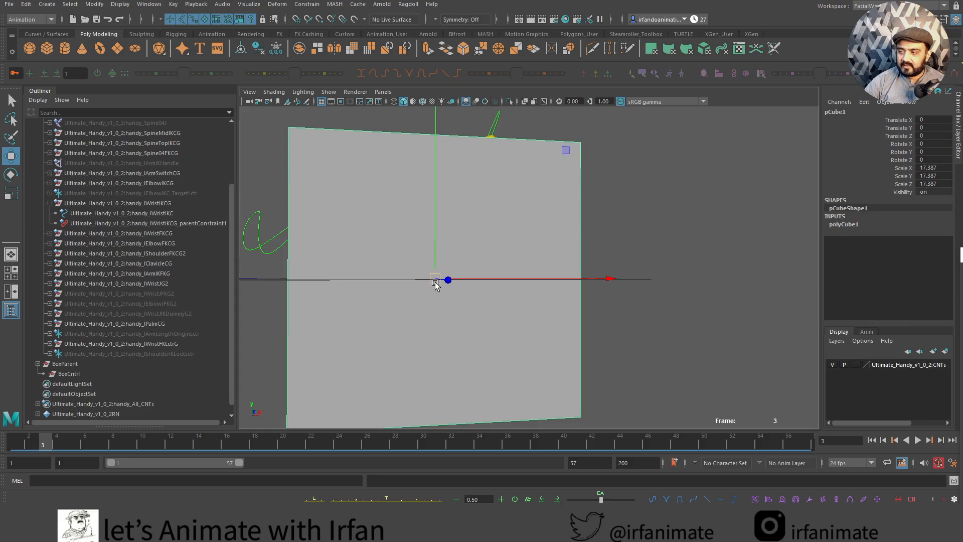
Select the BoxCntrl null nested under BoxParent in the Outliner
left_click(64, 363)
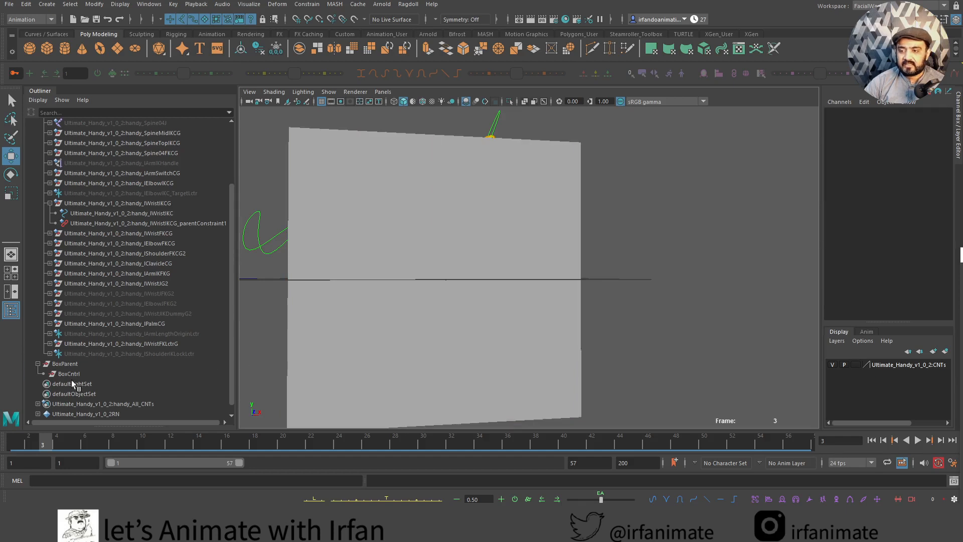
left_click(69, 373)
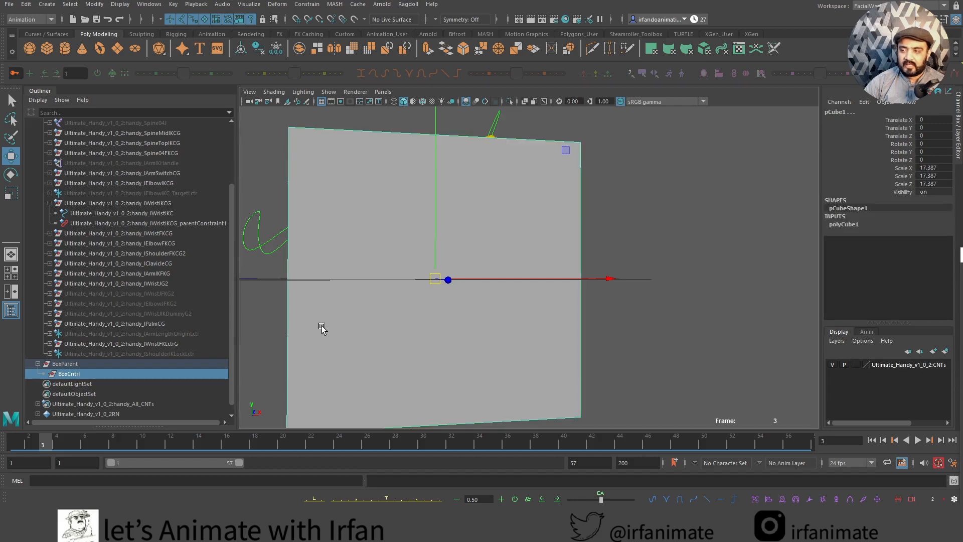
Parent-constrain the box to BoxCntrl, then move BoxCntrl and BoxParent to test it follows
left_click(307, 3)
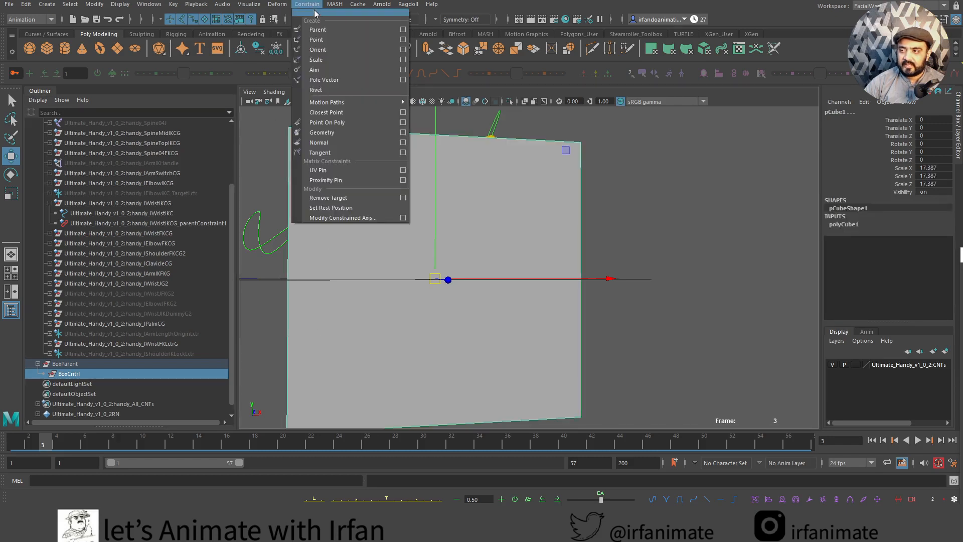
left_click(403, 29)
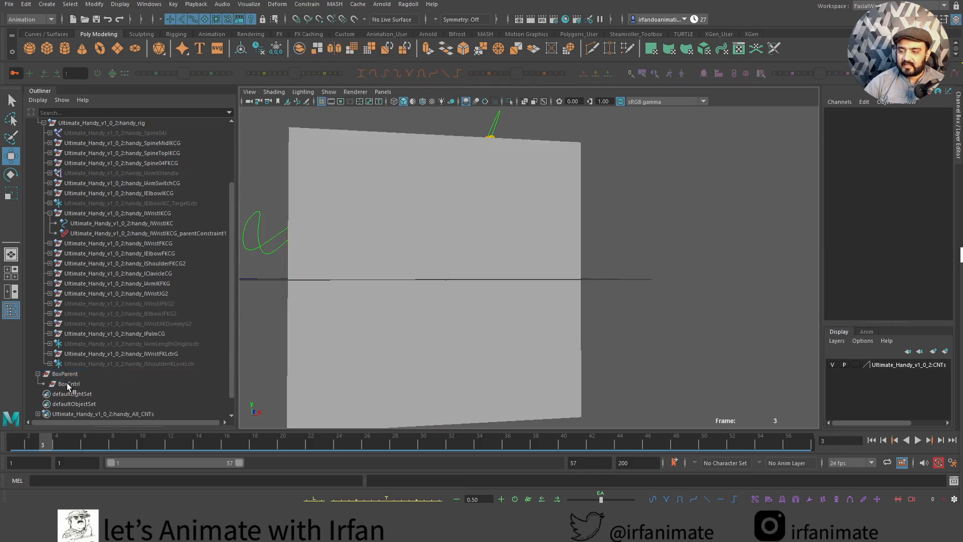
left_click(69, 383)
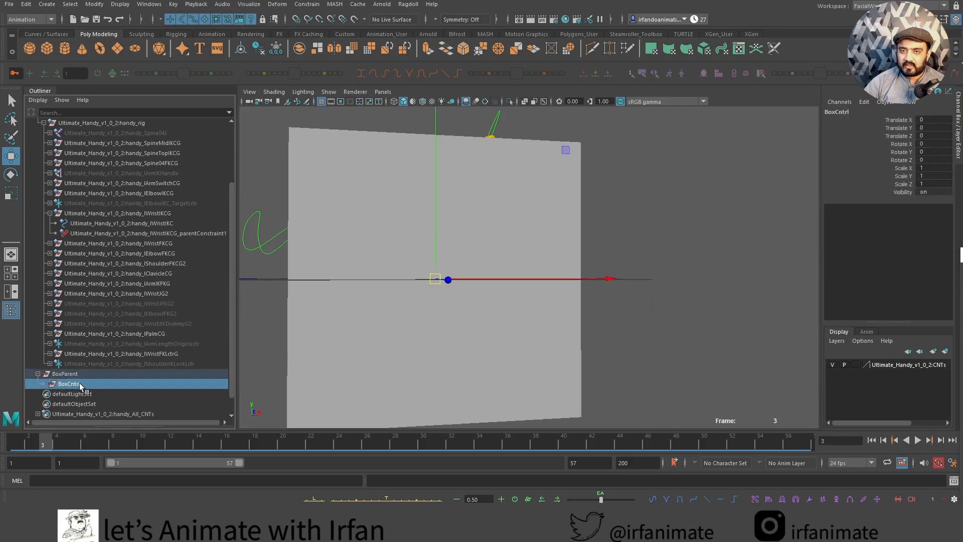
left_click_drag(447, 280, 437, 238)
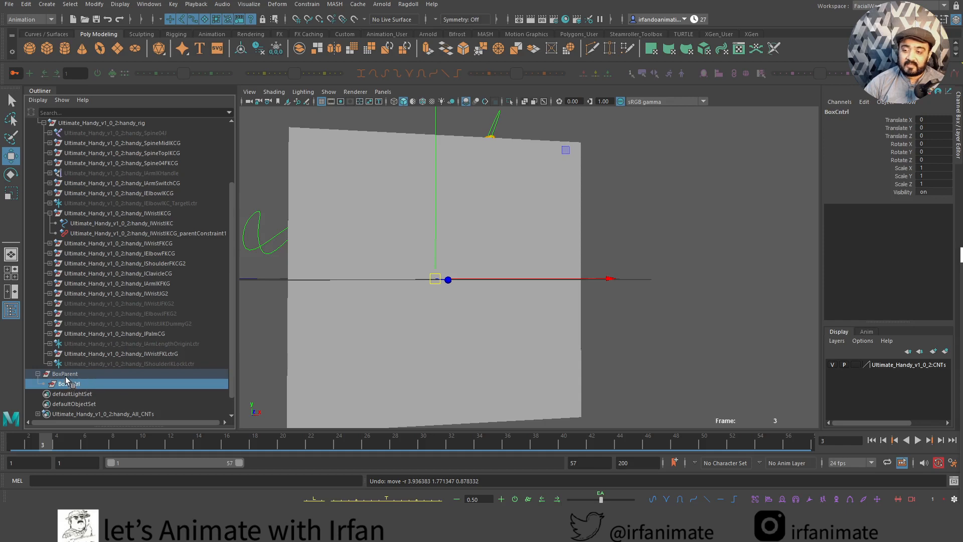
left_click(65, 373)
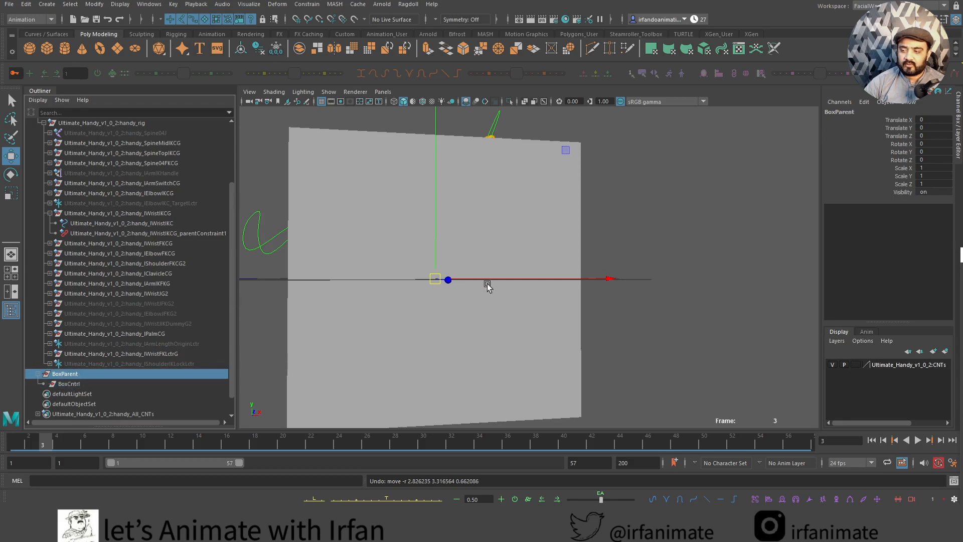
left_click(69, 383)
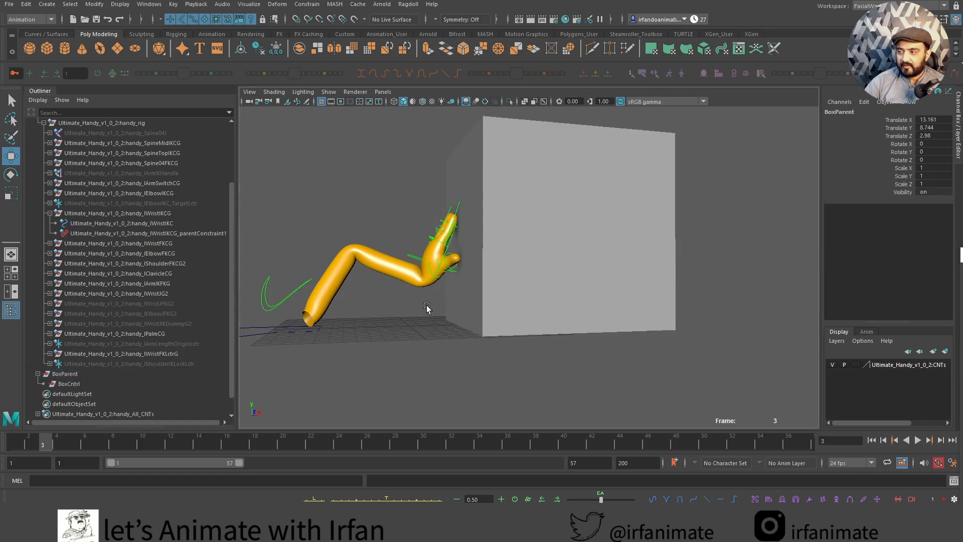
Create a null grouped as HandParent and rename the null HandCntl
left_click(435, 281)
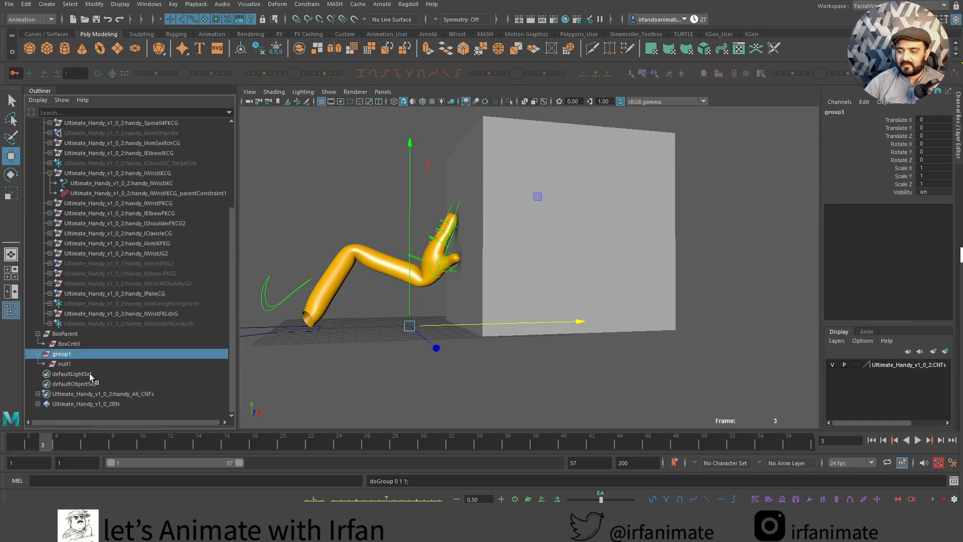
left_click(65, 363)
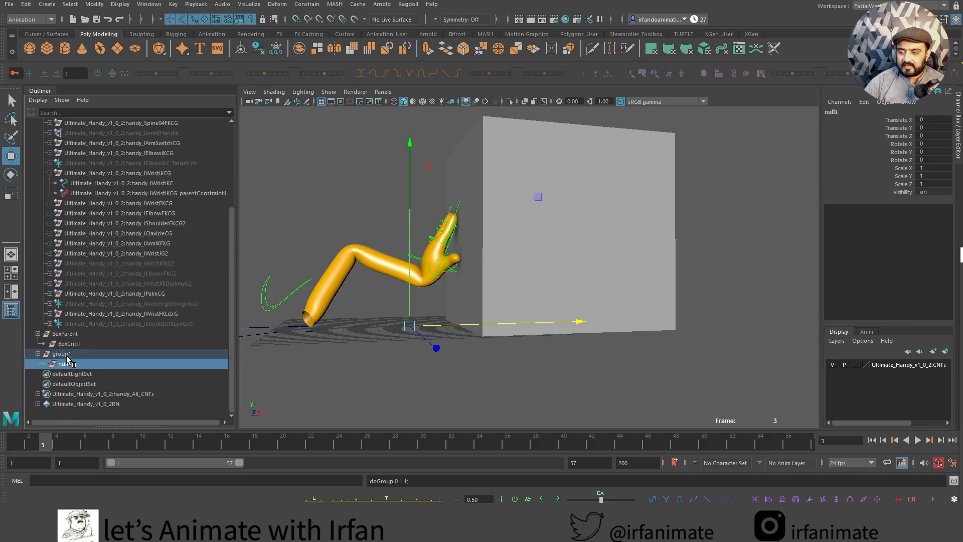
double_click(61, 353)
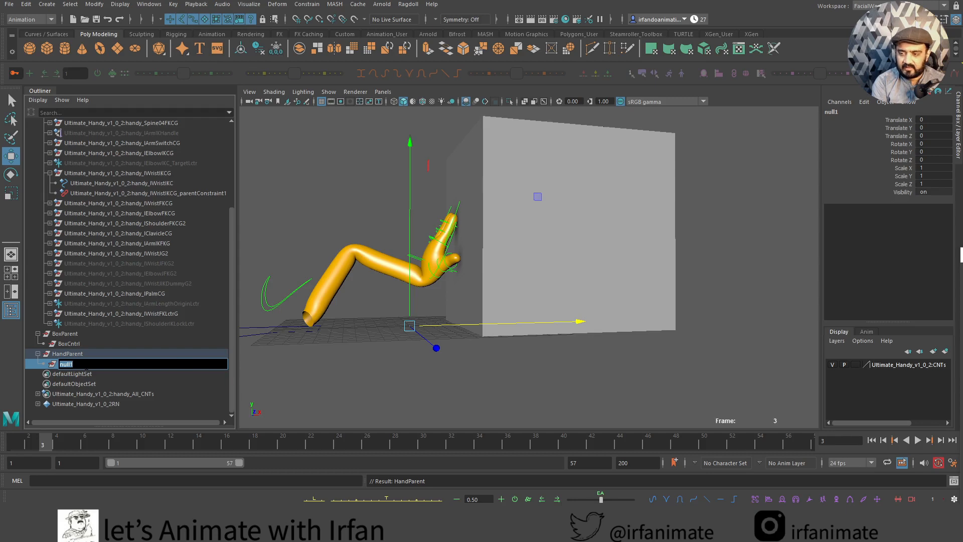
type("HandCntl")
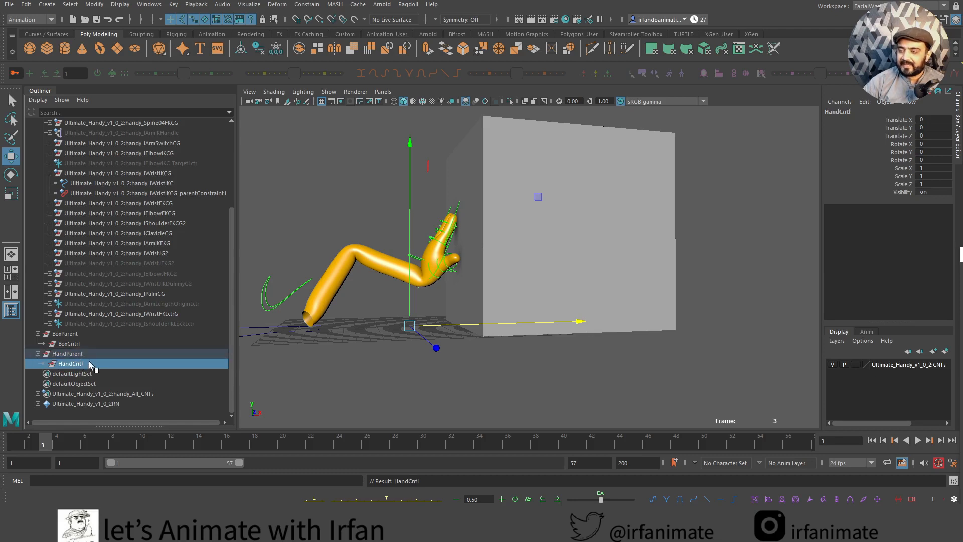
left_click(69, 344)
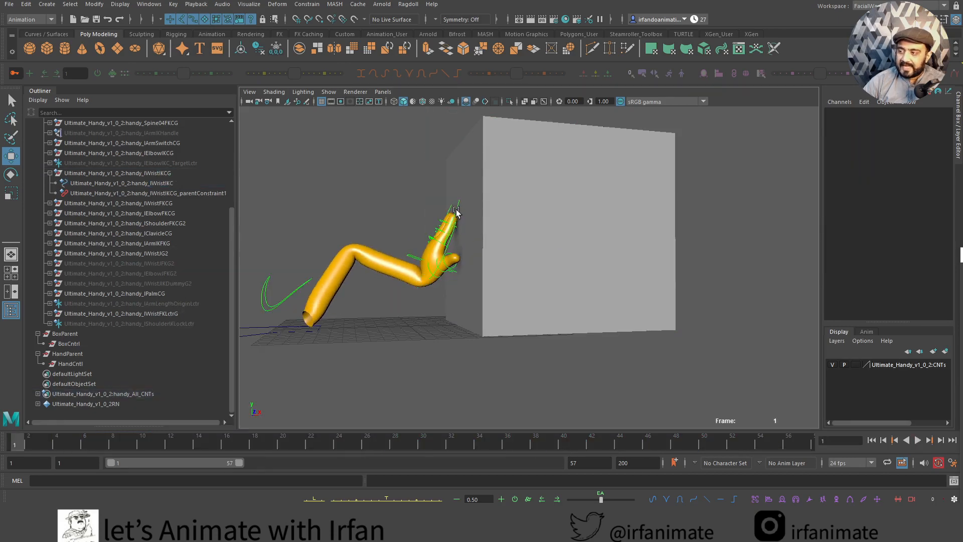
Align HandParent to the wrist IK control using Align Objects options
left_click(454, 212)
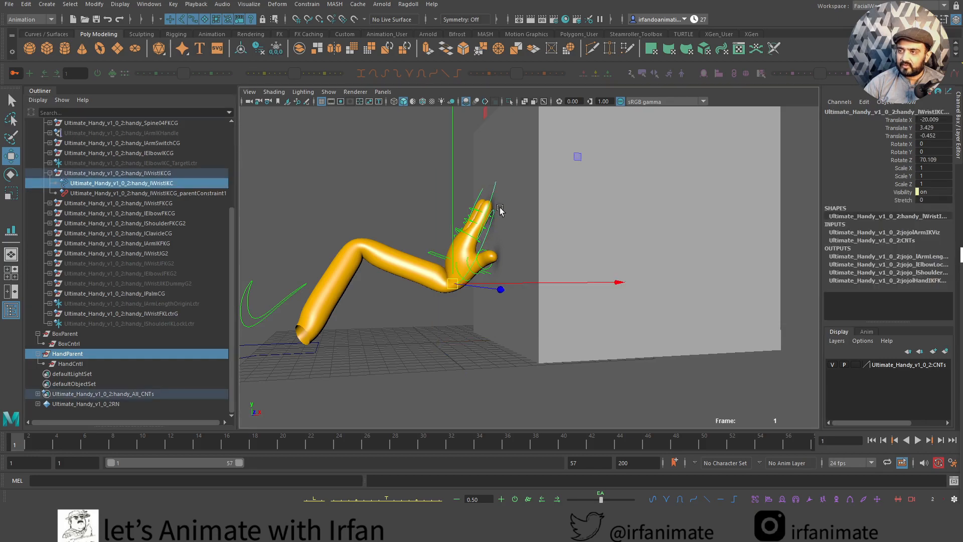
left_click(94, 3)
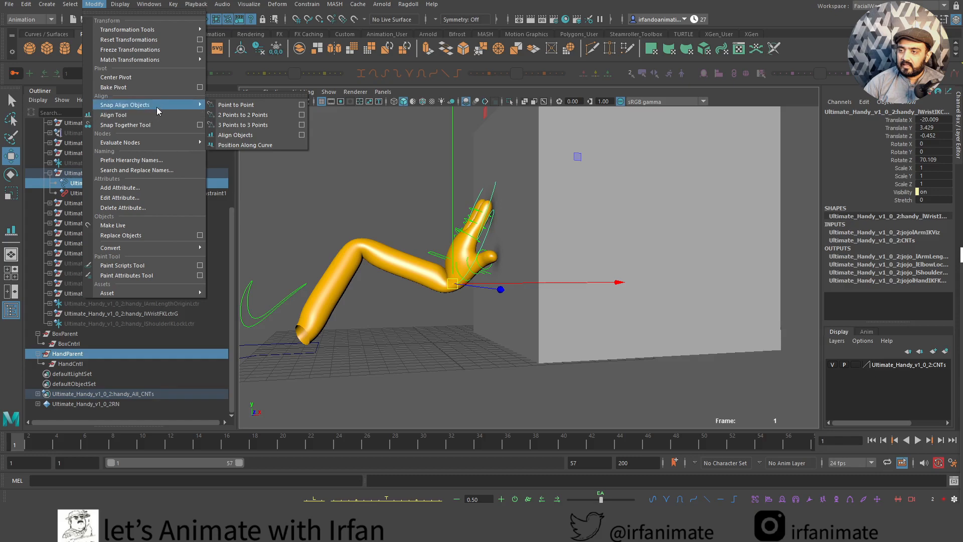
mouse_move(235, 135)
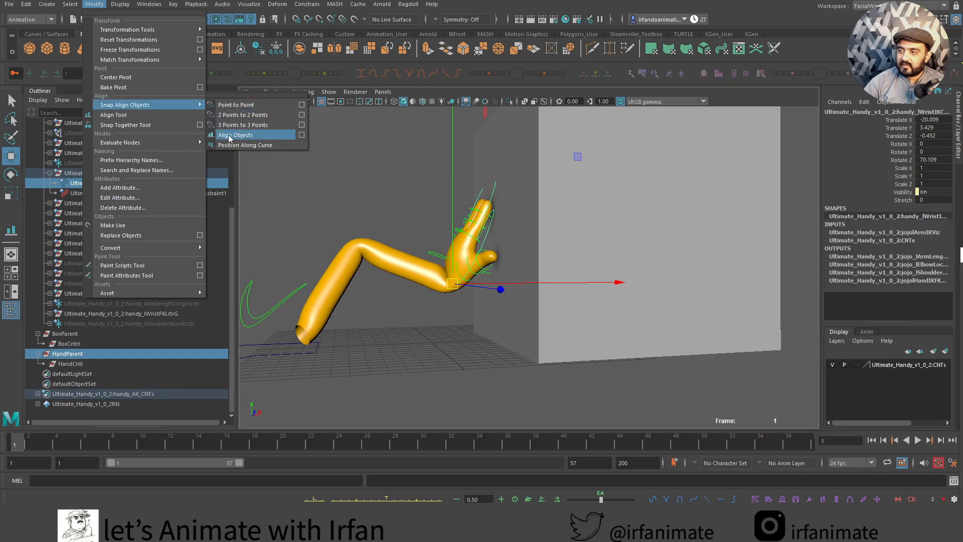
mouse_move(302, 135)
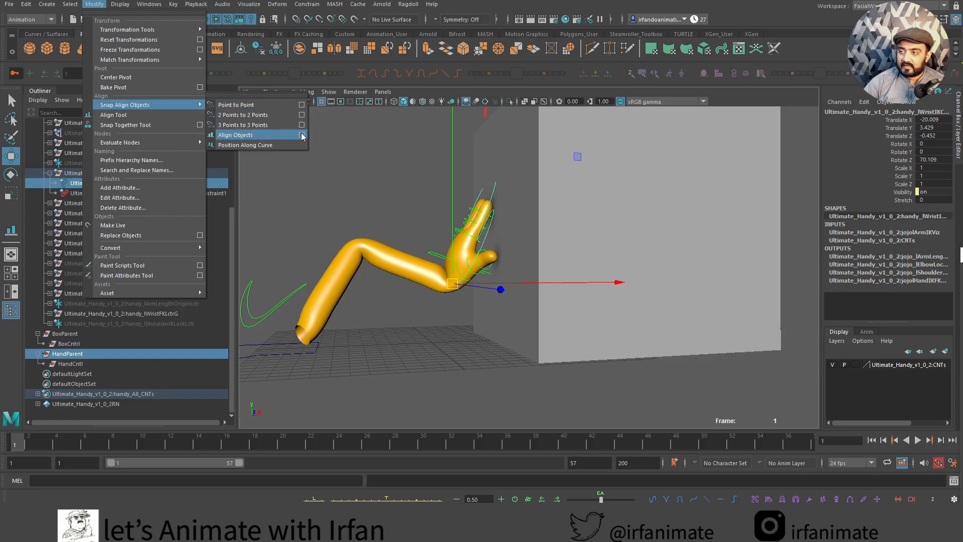
left_click(302, 135)
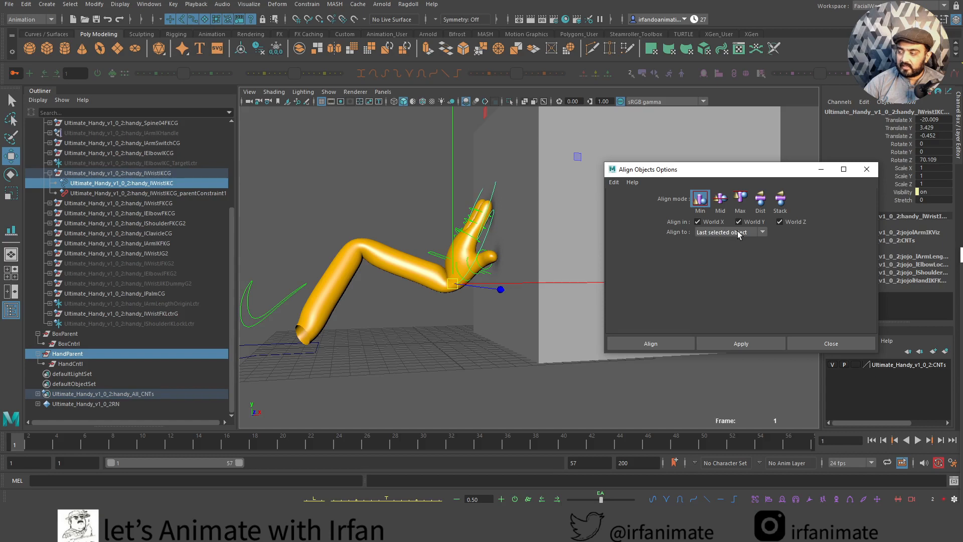
left_click(741, 344)
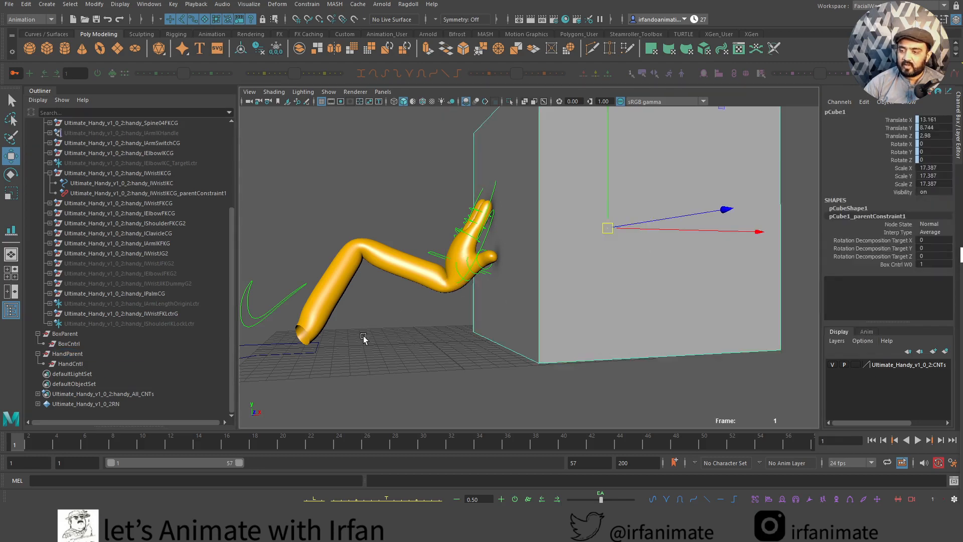
Parent-constrain the wrist IK control to the HandCntl null
left_click(69, 363)
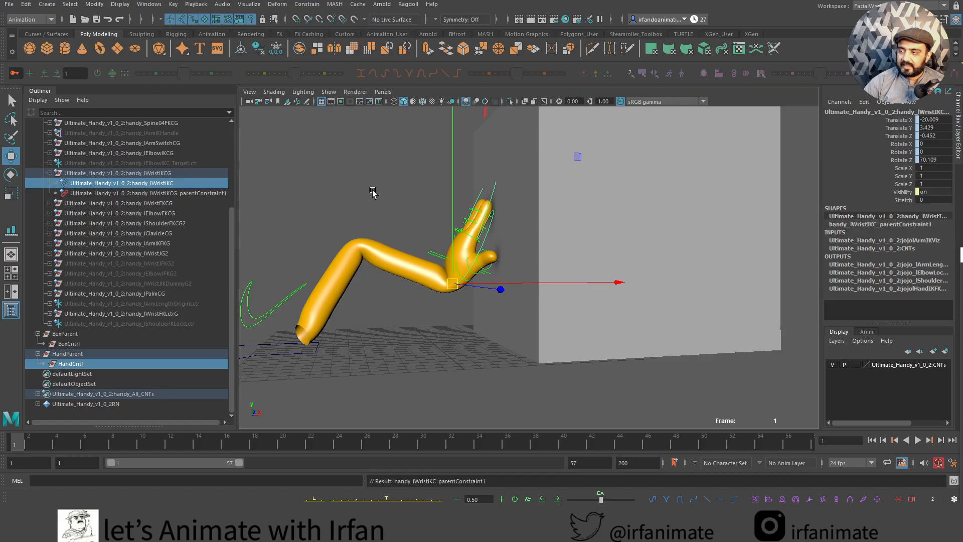
left_click(70, 364)
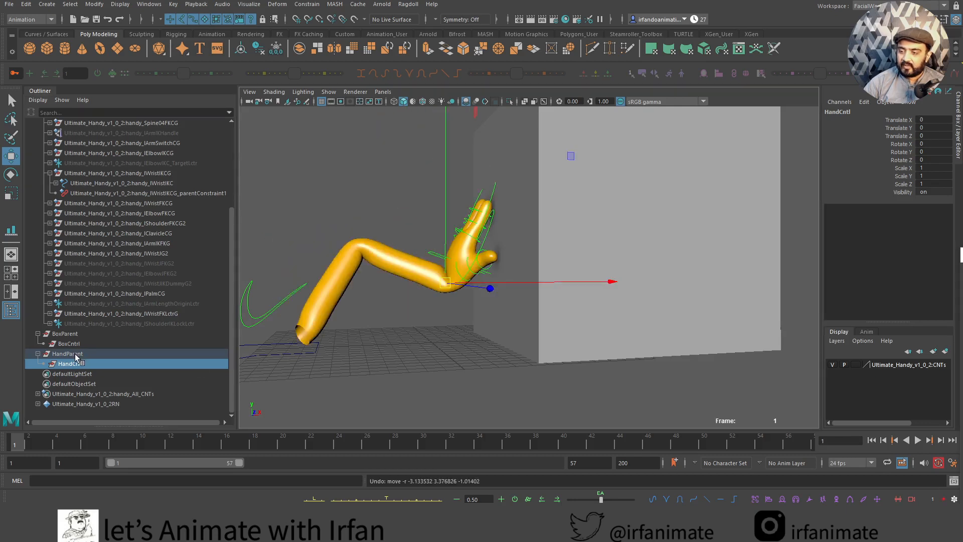
left_click(66, 353)
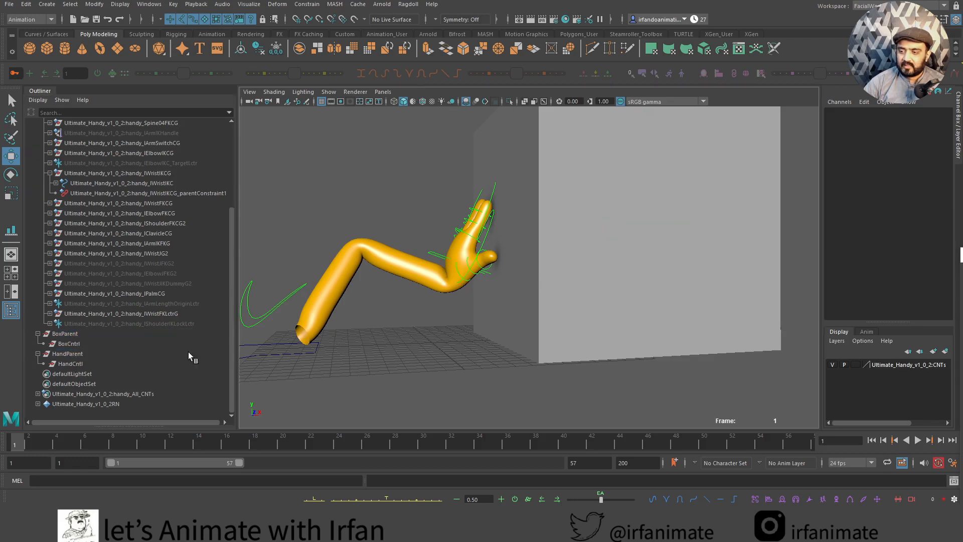
Parent-constrain the HandParent group to BoxParent
left_click(65, 334)
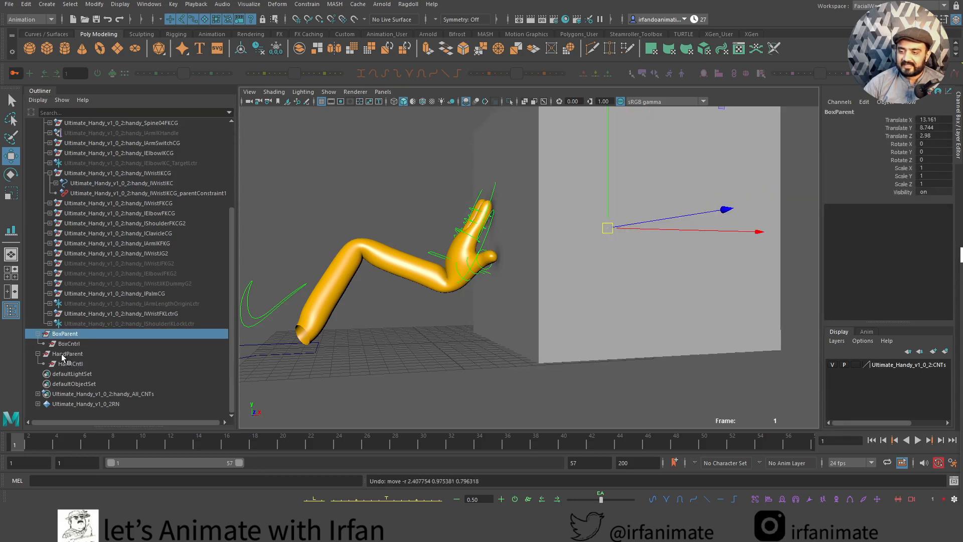
left_click(68, 354)
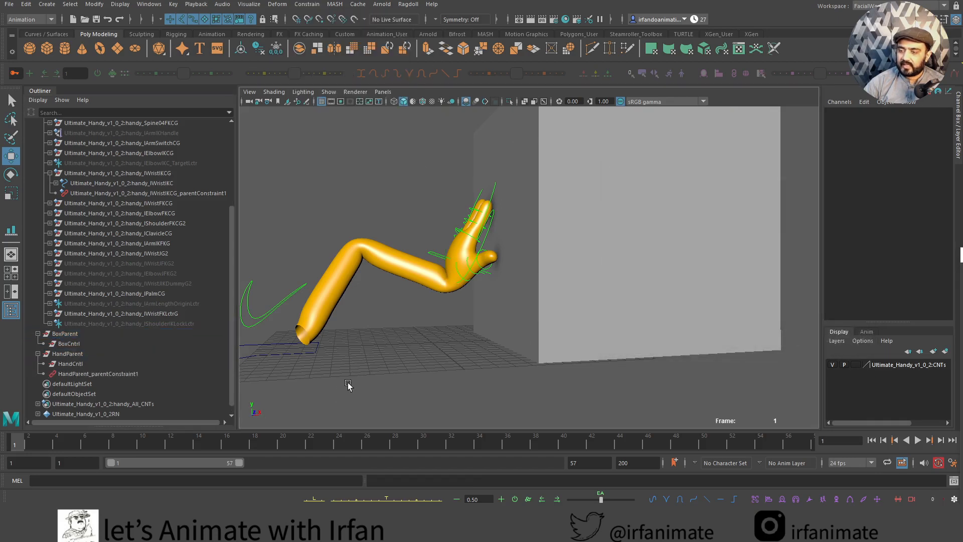
left_click(64, 333)
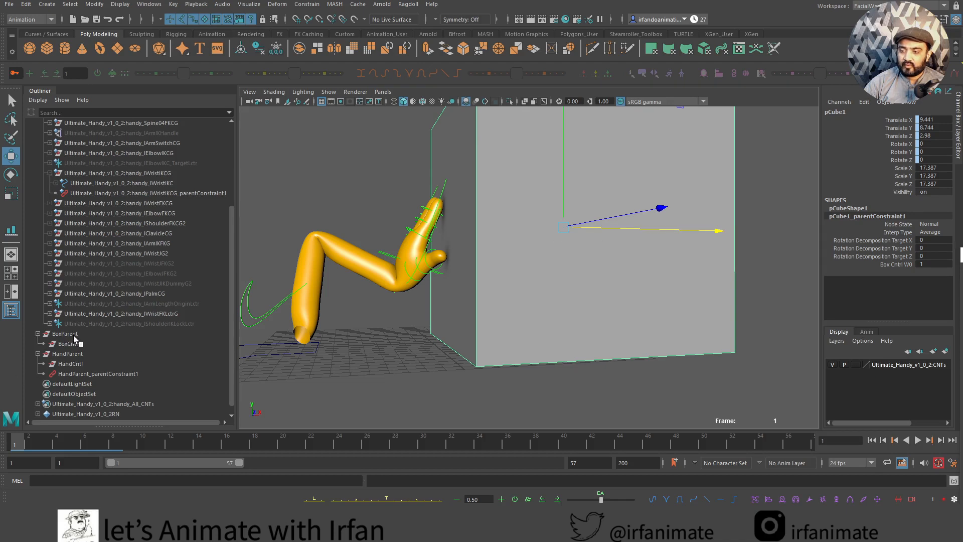
mouse_move(66, 364)
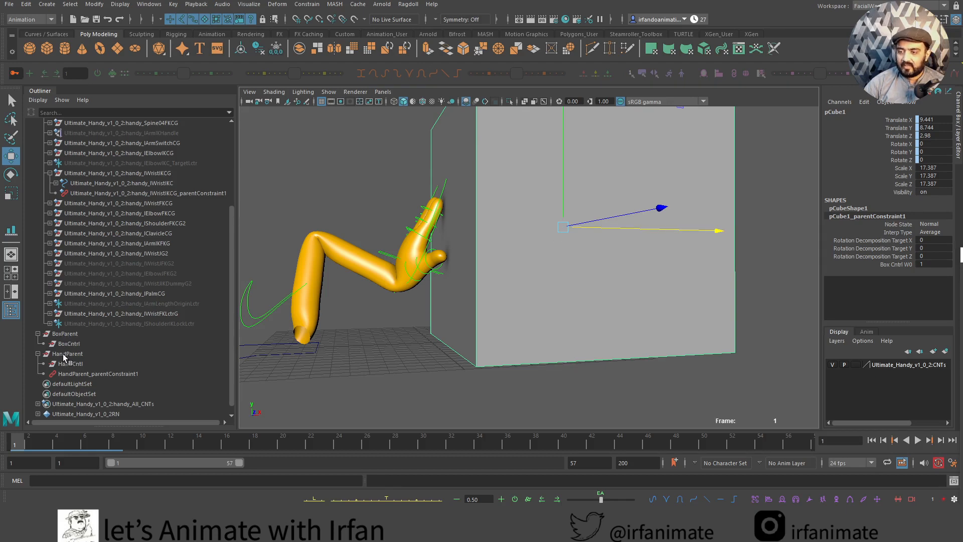
Key BoxParent at frames 10 and 20, sliding the box away from the hand
left_click(67, 353)
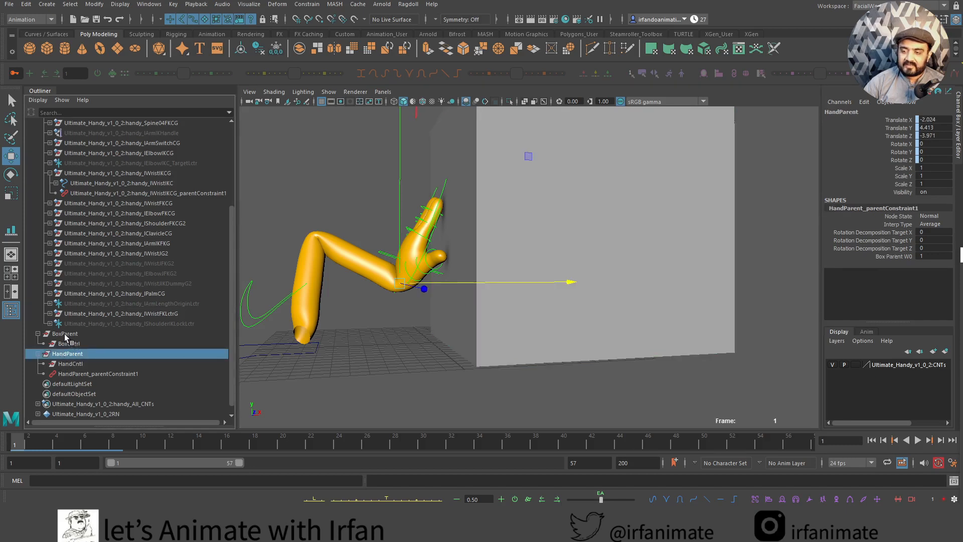
left_click(64, 334)
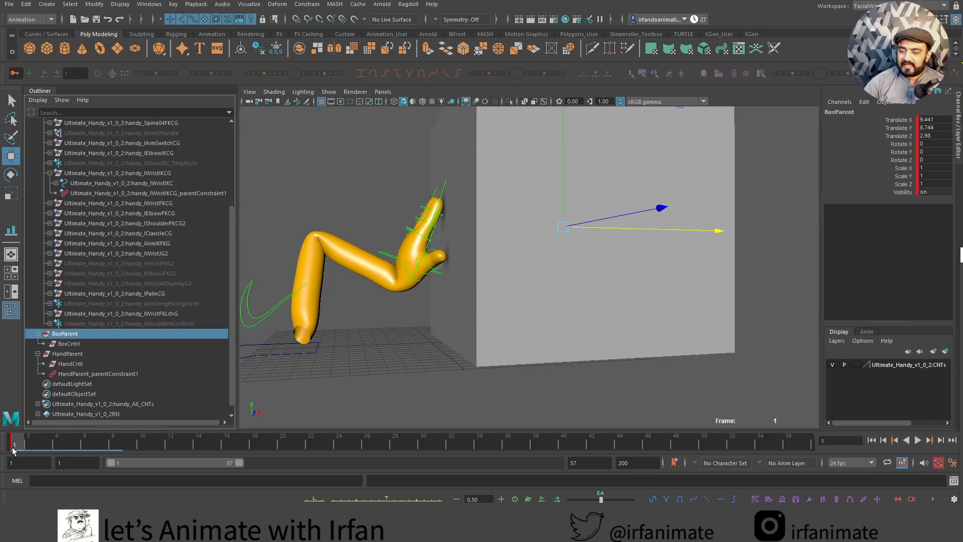
left_click(143, 441)
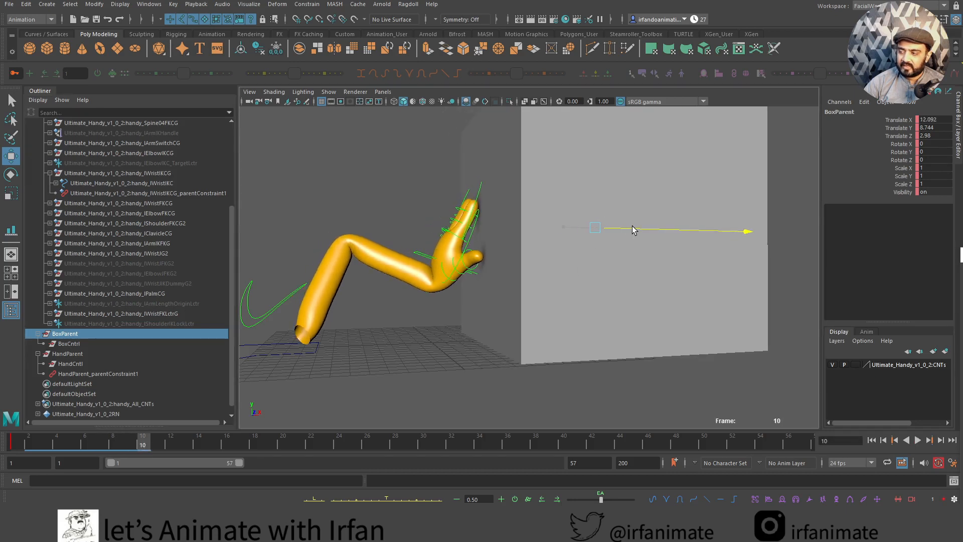
left_click(917, 440)
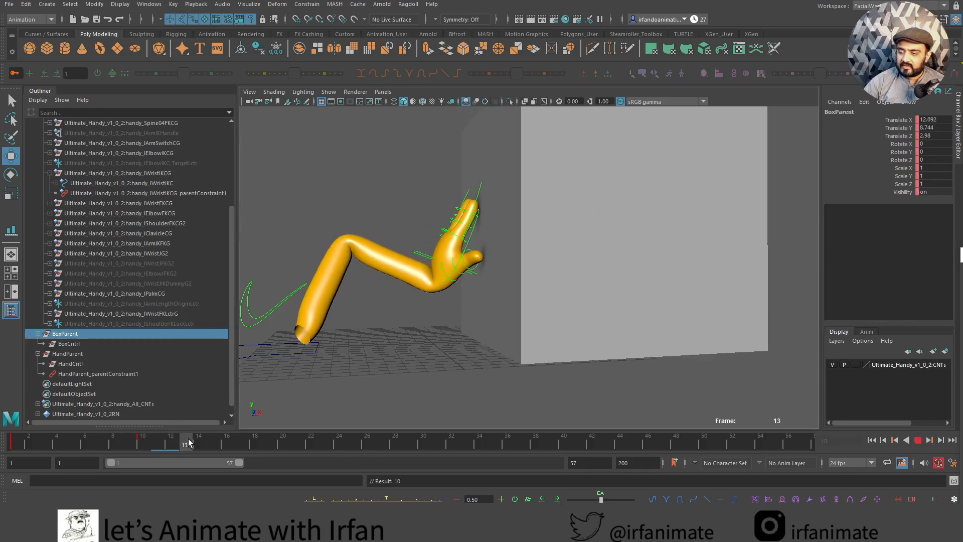
left_click_drag(184, 441, 253, 441)
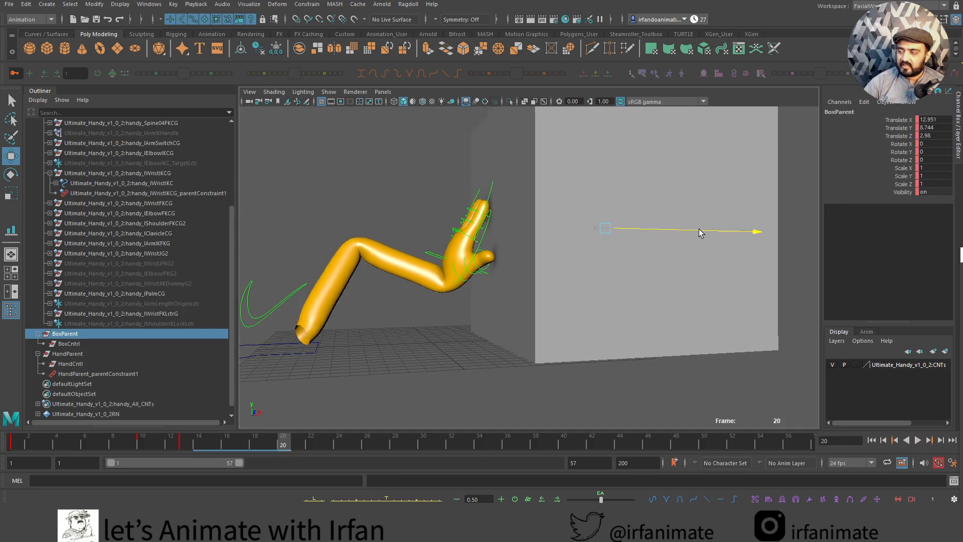
left_click_drag(605, 228, 654, 227)
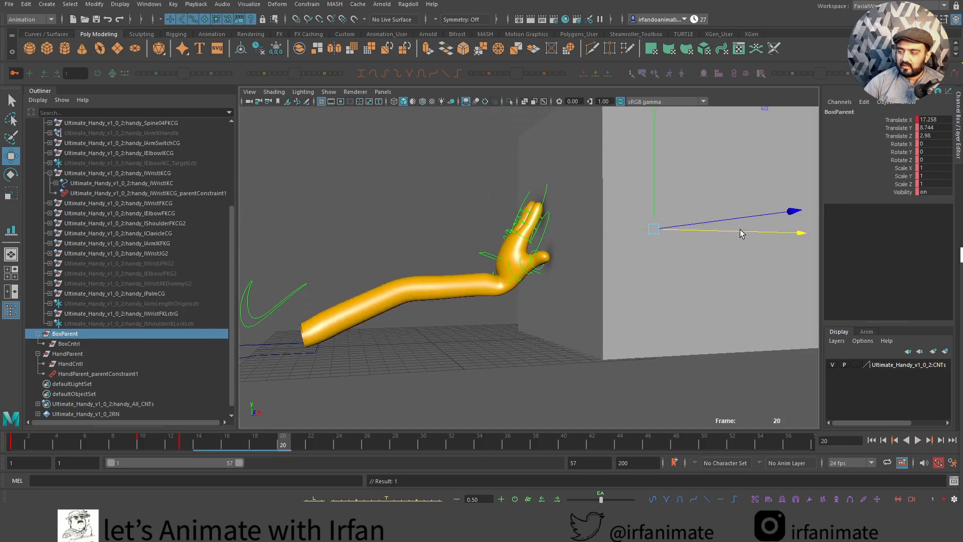
Play back the box push animation from frame 1 and stop it
left_click(872, 441)
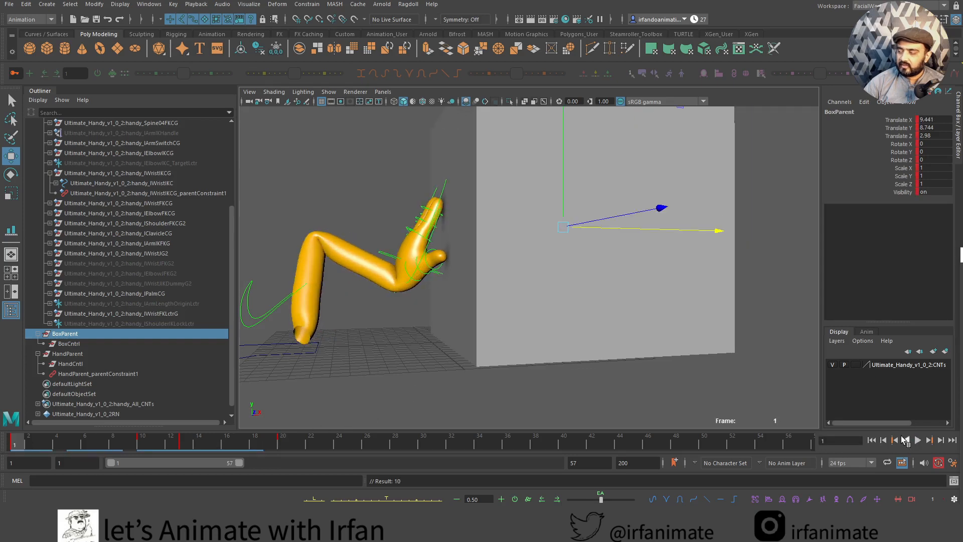
left_click(918, 440)
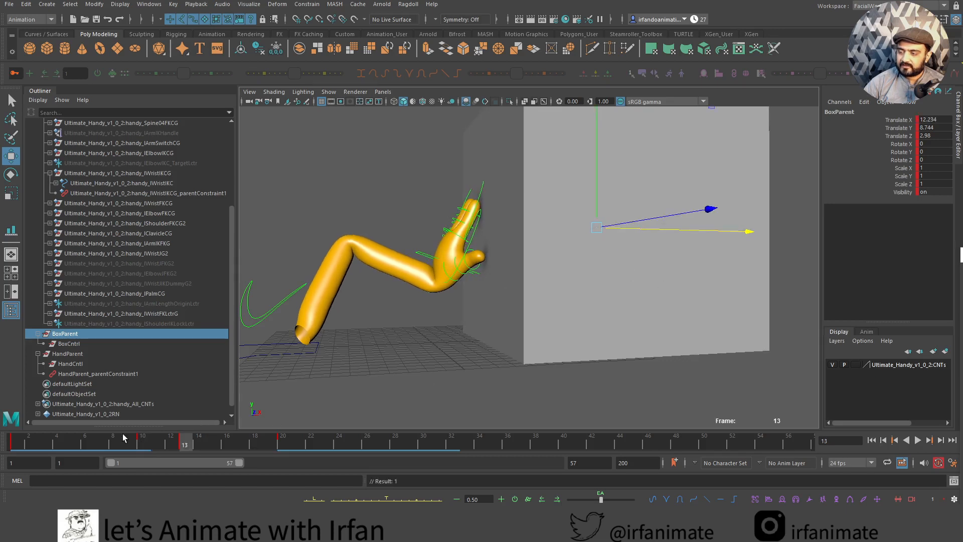
left_click(930, 440)
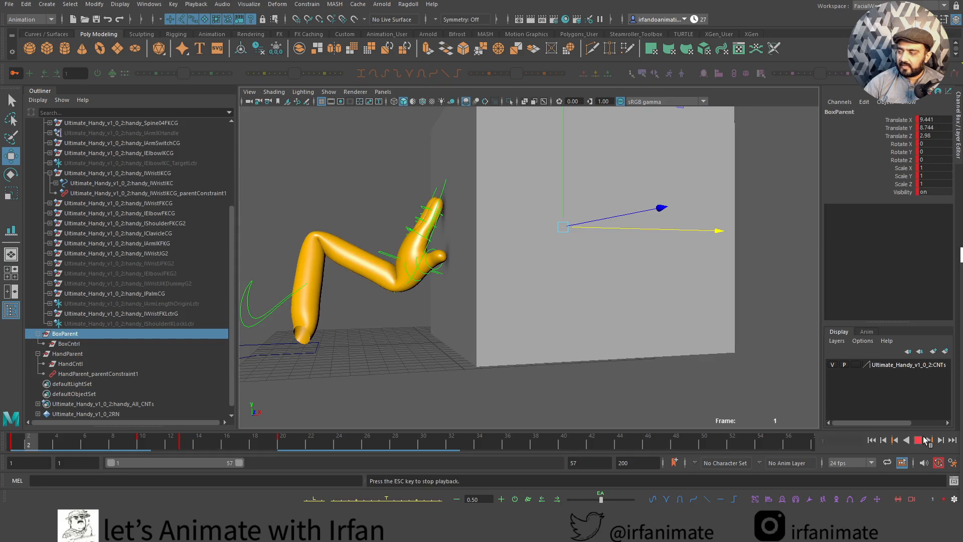
left_click(930, 438)
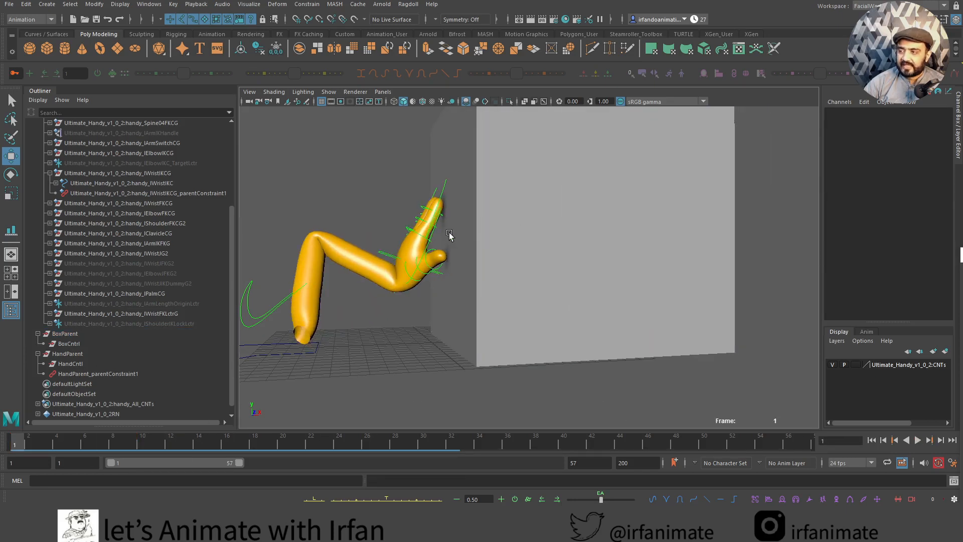
Select HandCntl, orbit around the hand and box, and key an initial hand pose
left_click(70, 363)
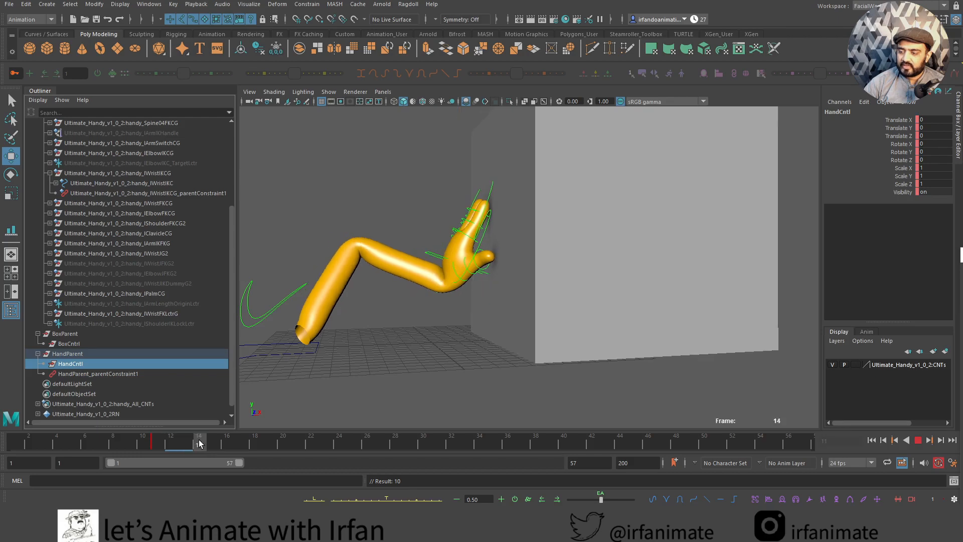
left_click(171, 442)
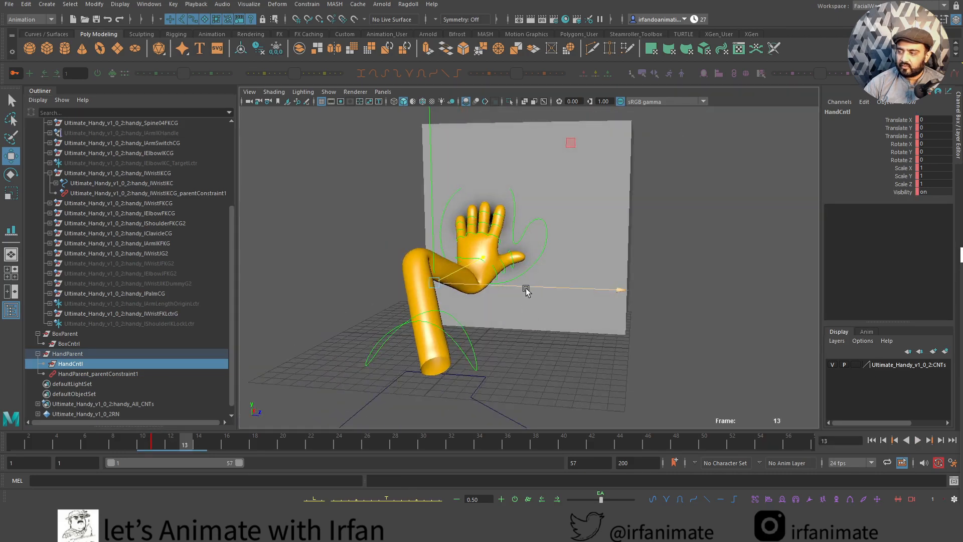
left_click_drag(525, 289, 501, 202)
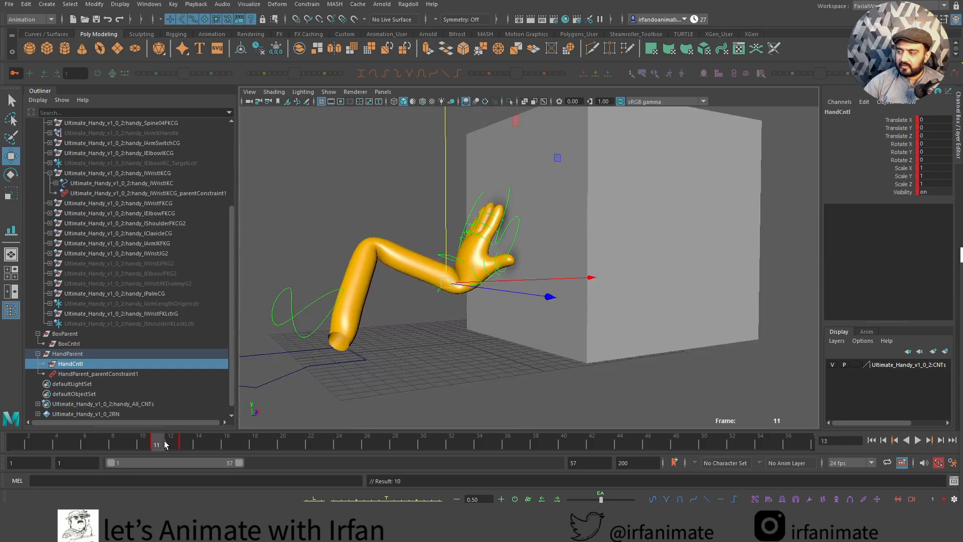
left_click(170, 444)
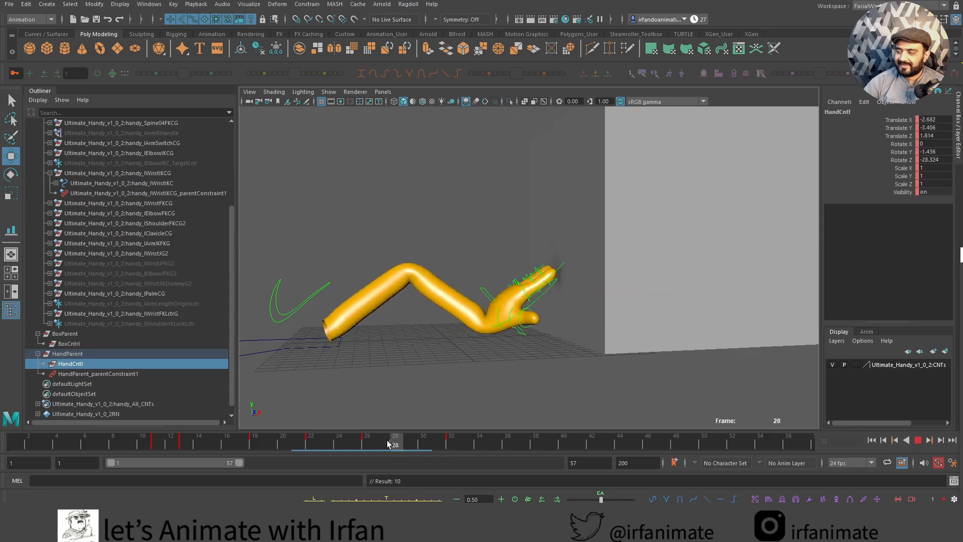
left_click(451, 436)
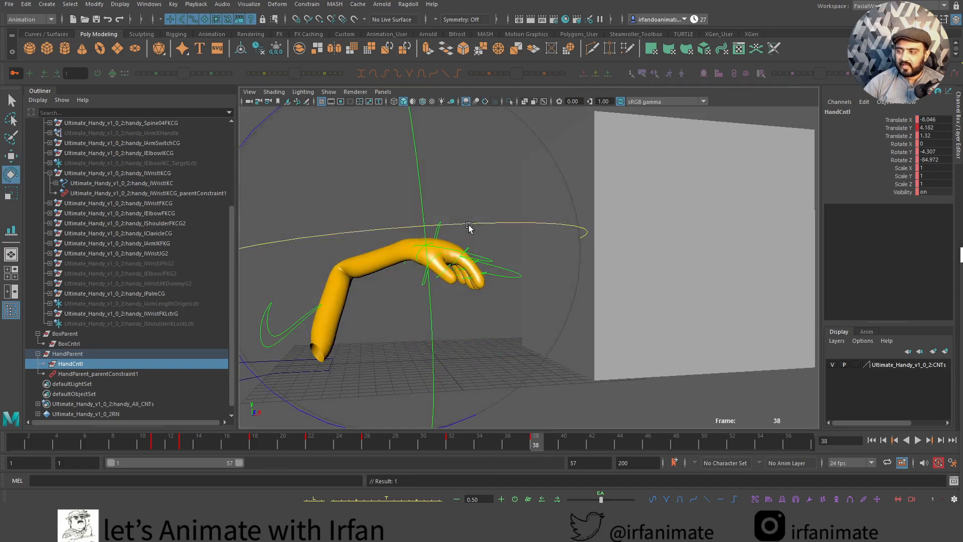
Rotate the hand to bend the wrist and key poses at frames 11 and 13
left_click_drag(470, 229, 400, 233)
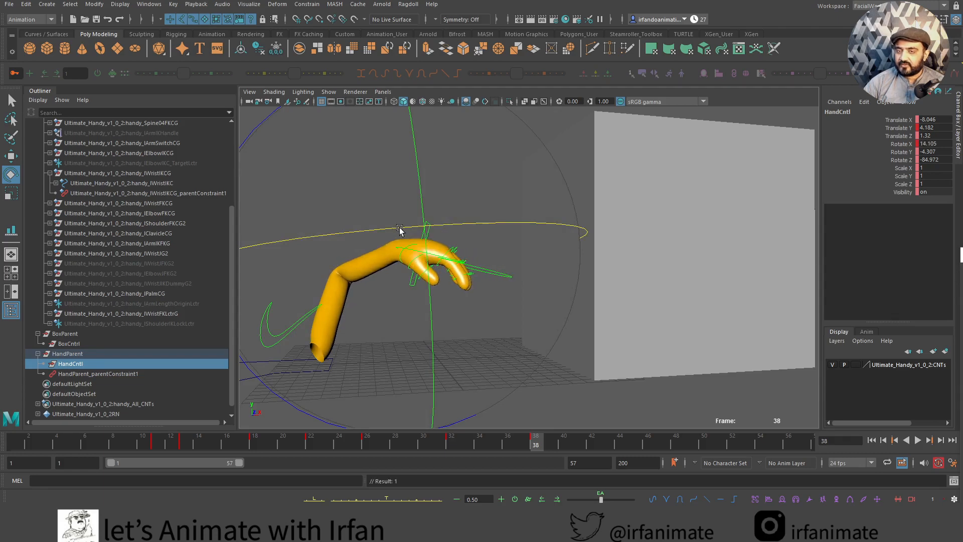
left_click(19, 441)
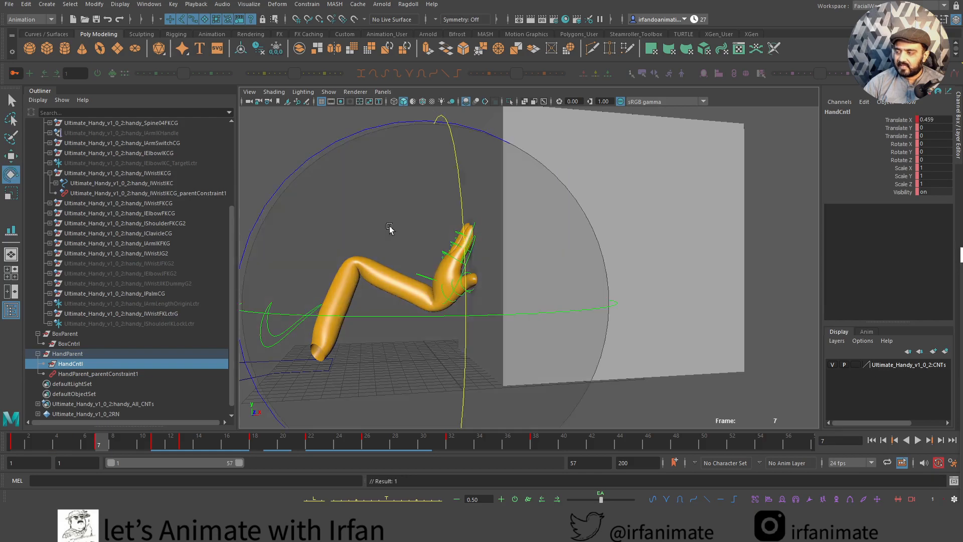
left_click_drag(390, 229, 312, 175)
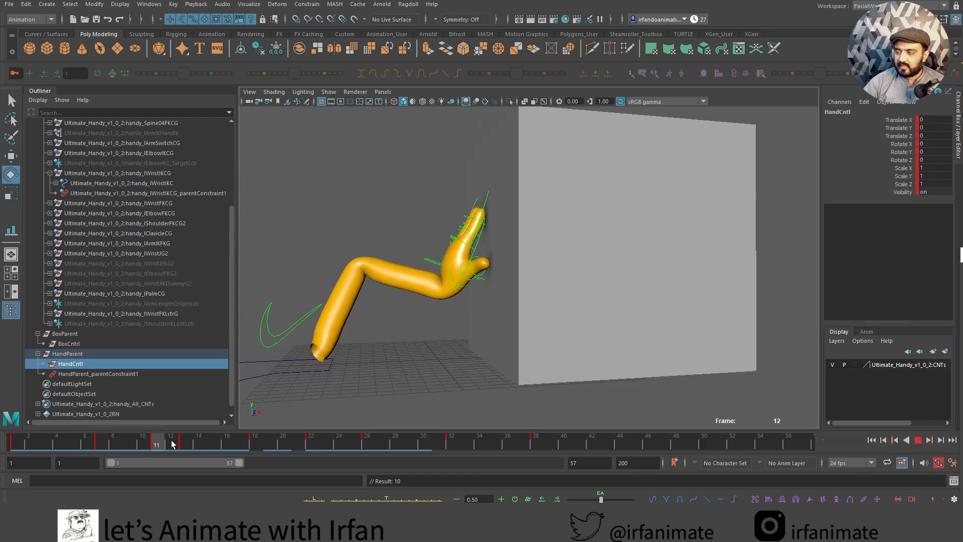
left_click(128, 441)
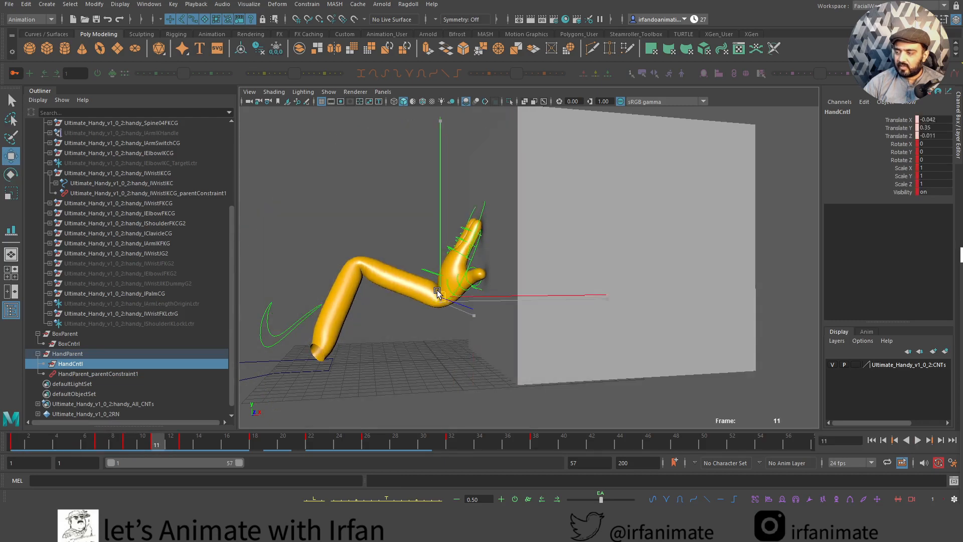
left_click(917, 440)
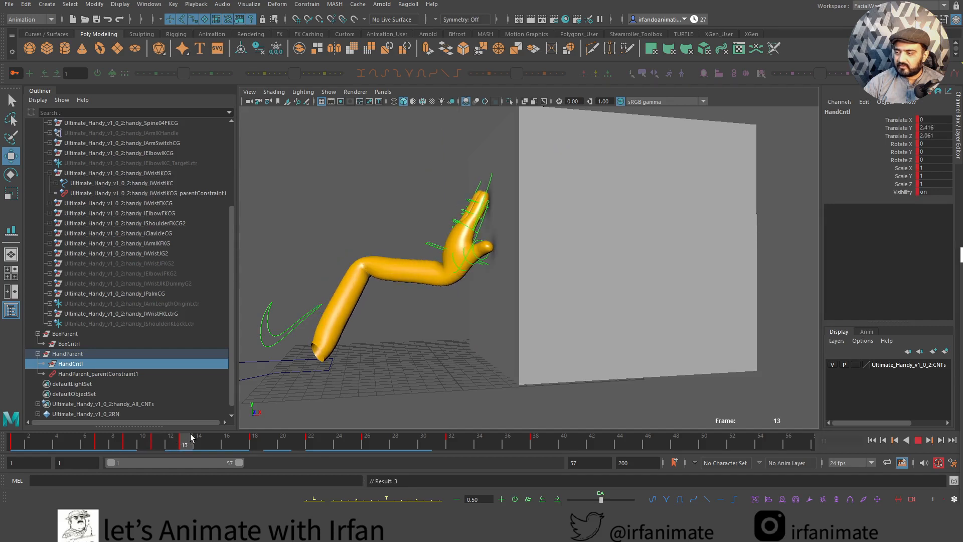
left_click(282, 441)
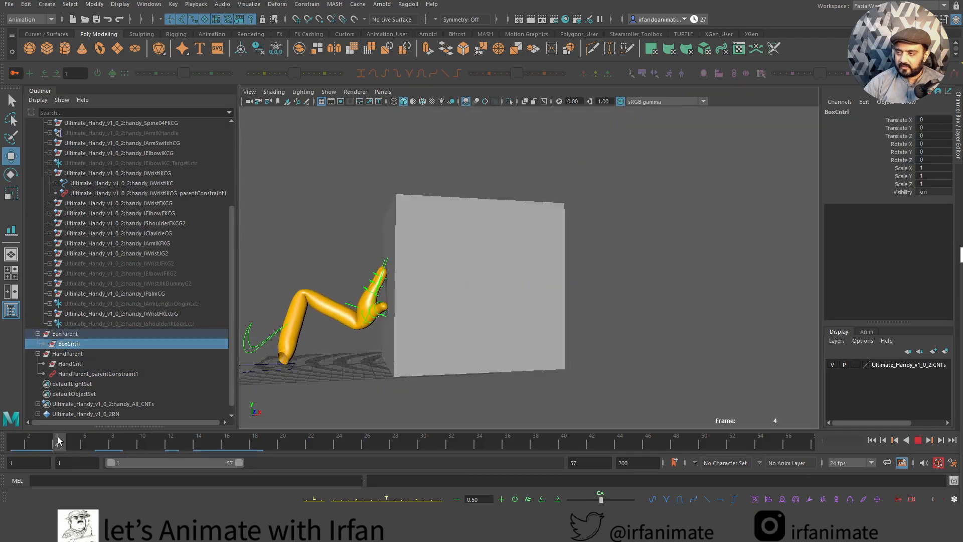
Tilt BoxCntrl slightly around frame 22 and key the box tilt
left_click_drag(58, 441, 295, 440)
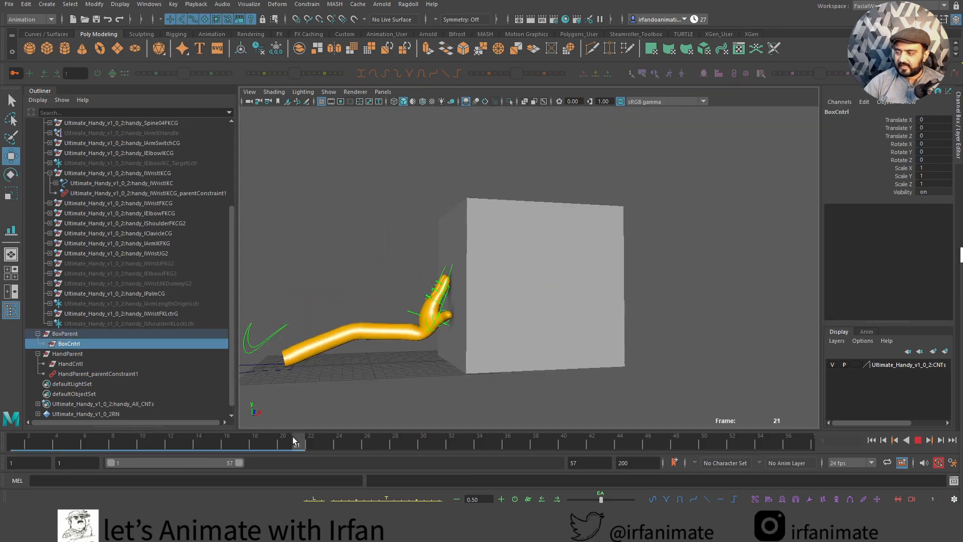
left_click(283, 441)
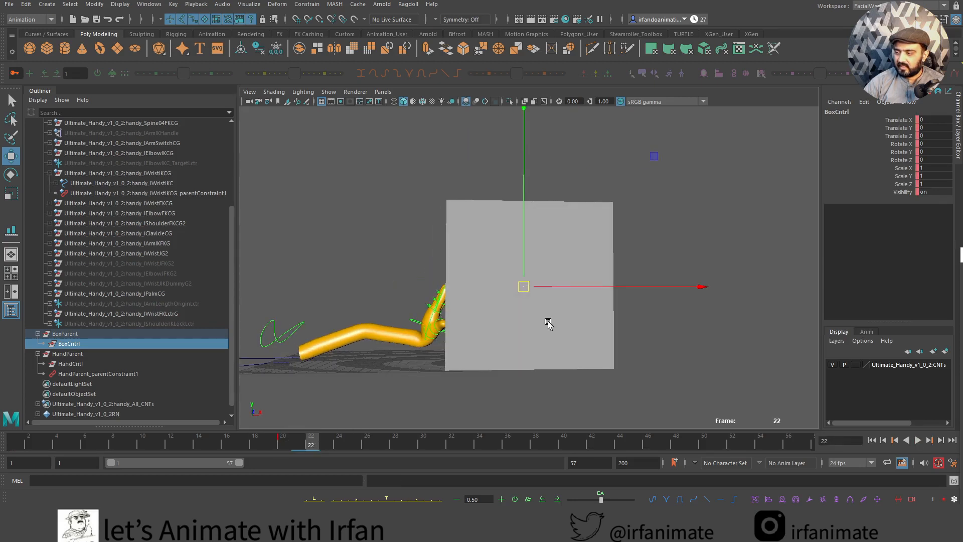
left_click_drag(524, 286, 577, 278)
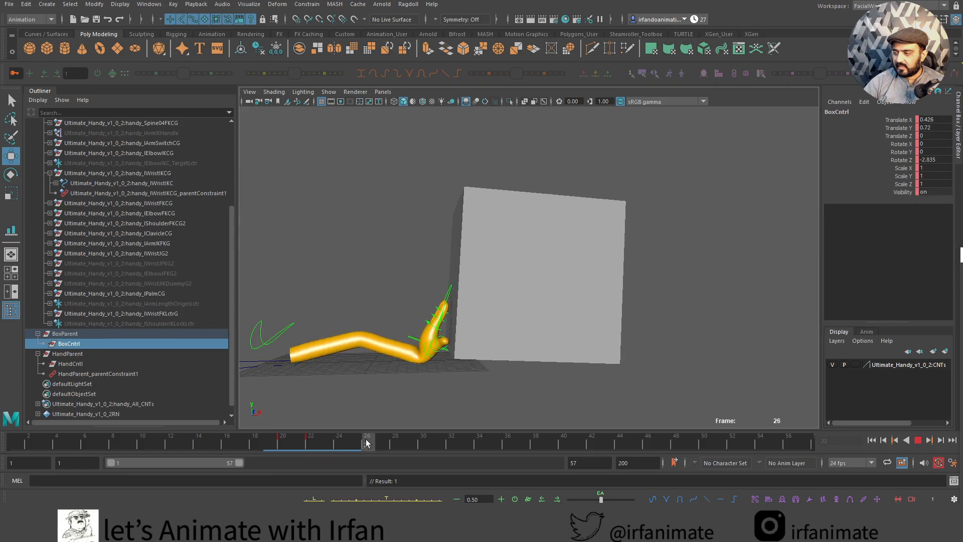
left_click(381, 437)
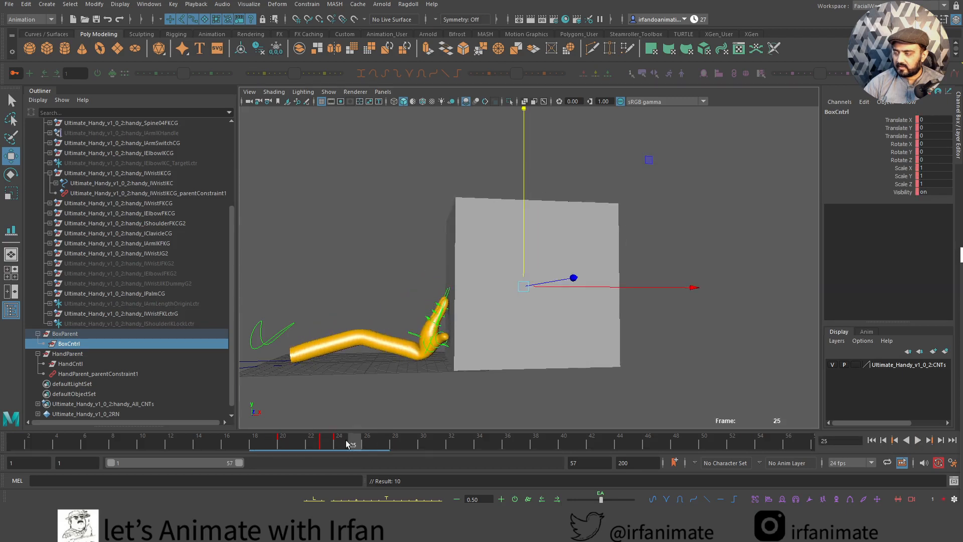
left_click_drag(351, 440, 312, 439)
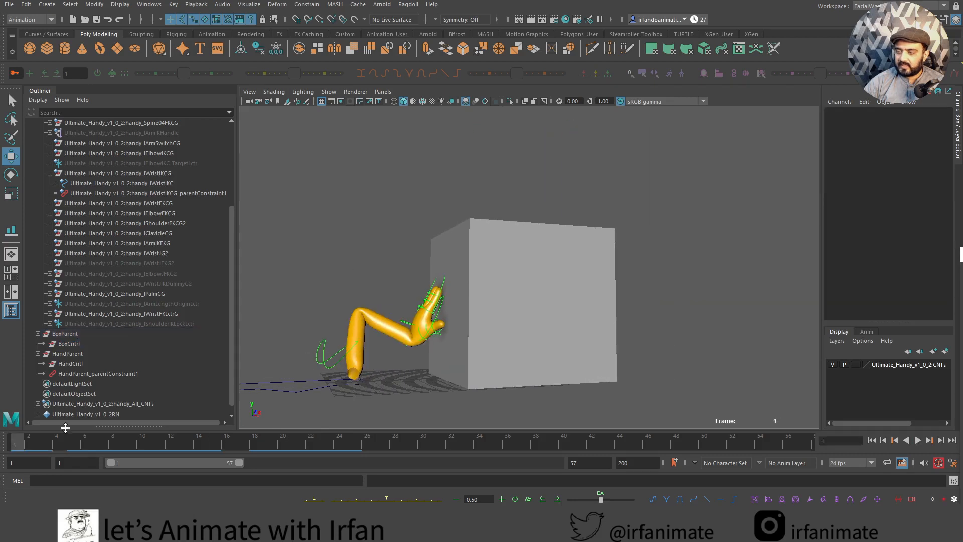
left_click(918, 440)
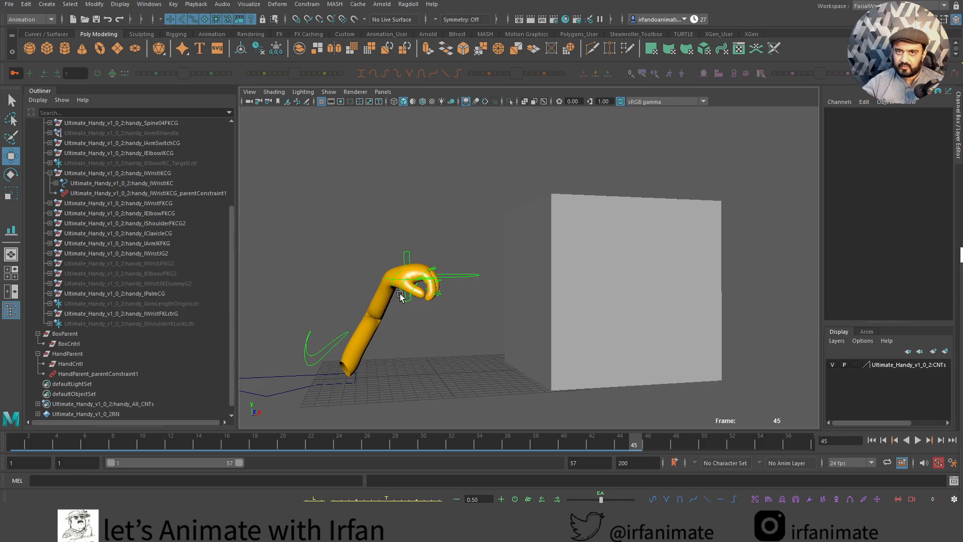
left_click(918, 440)
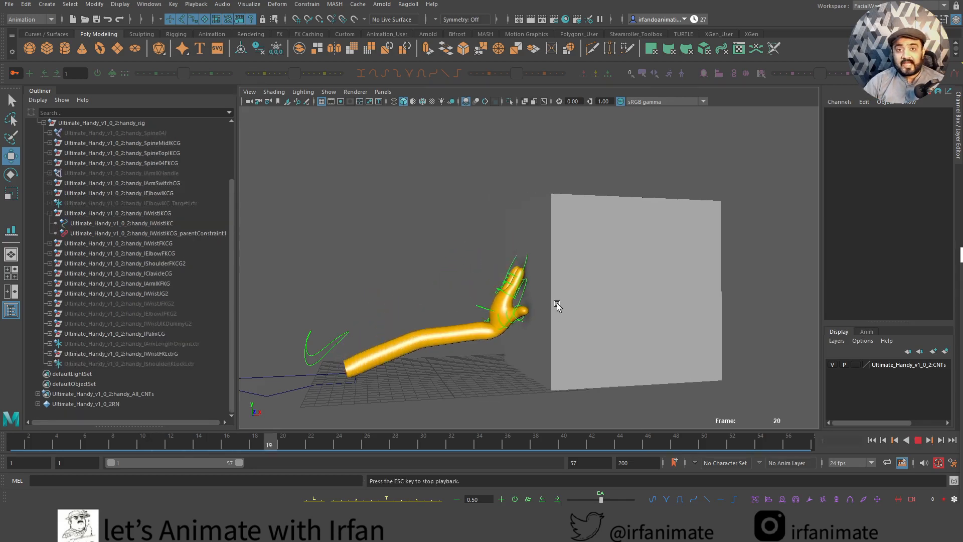